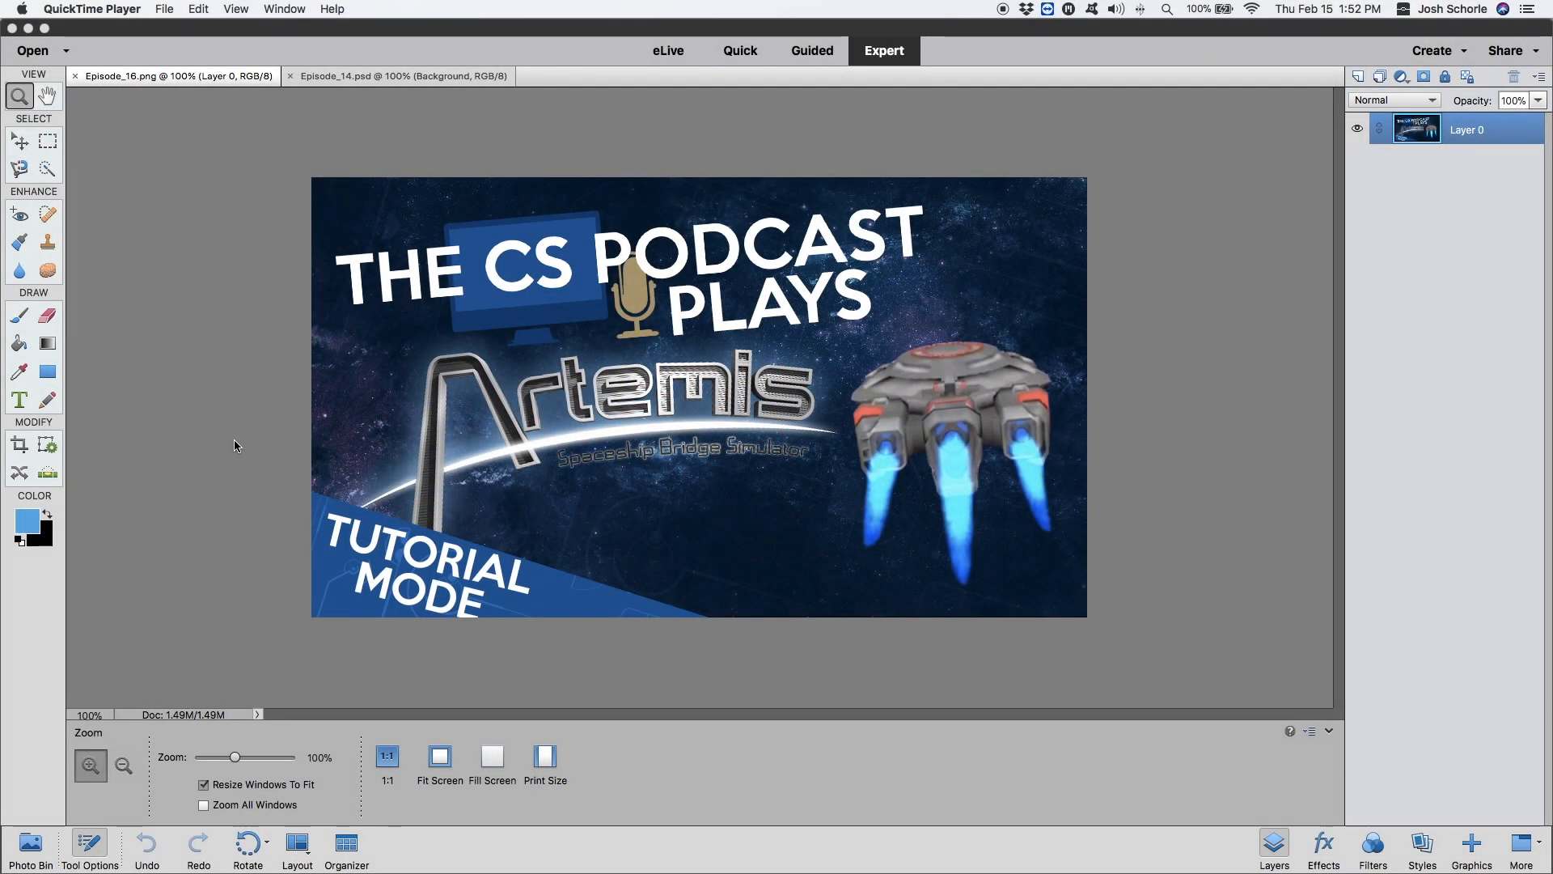
{"action": "mouse_move", "coordinate": [229, 437]}
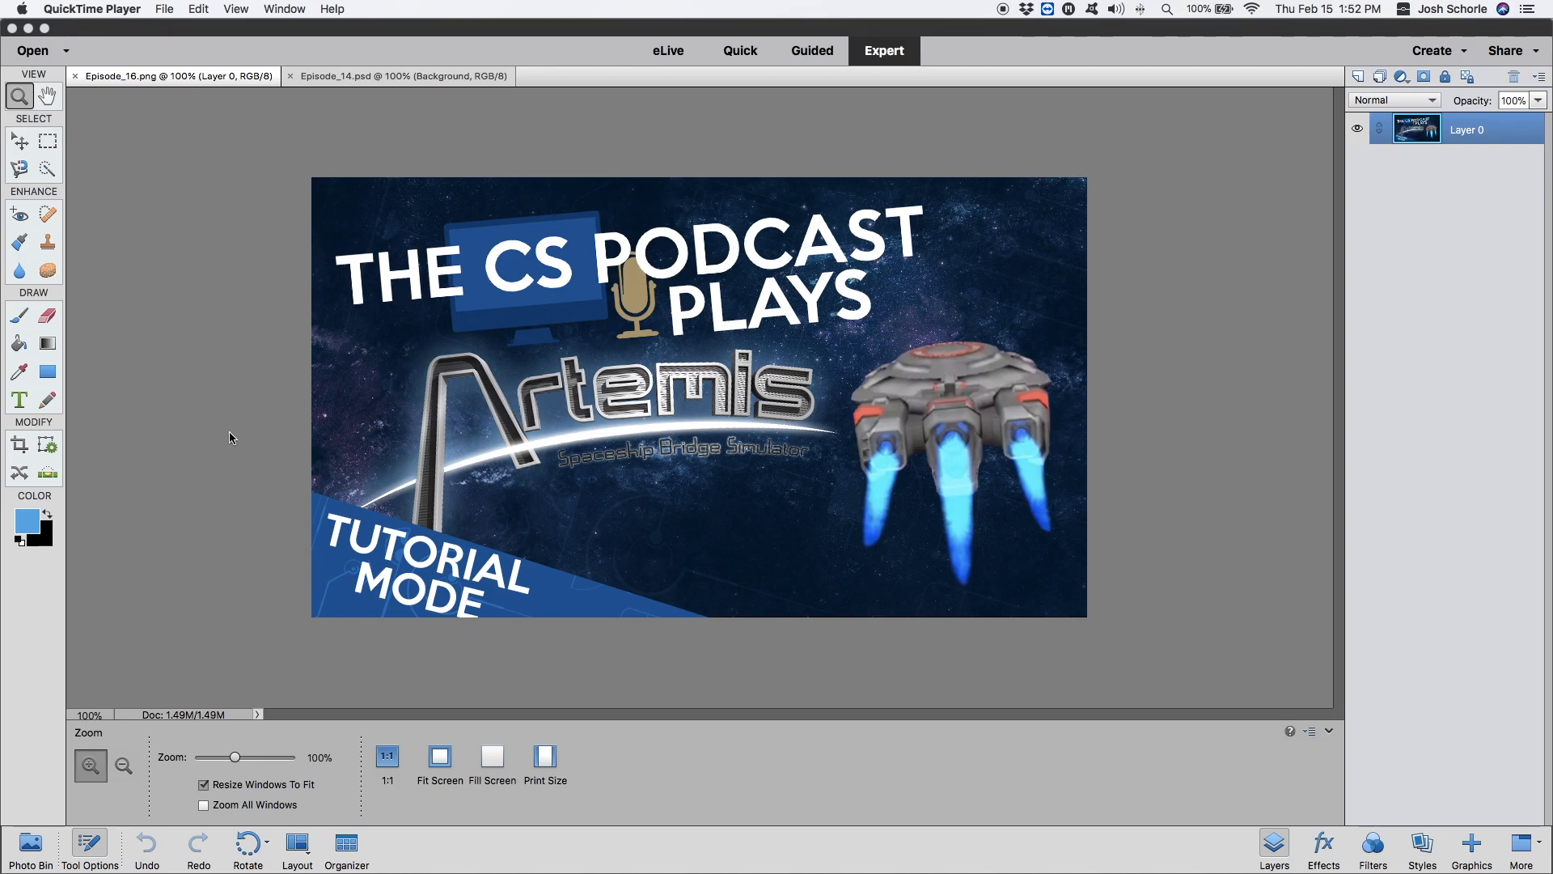
{"action": "mouse_move", "coordinate": [187, 420]}
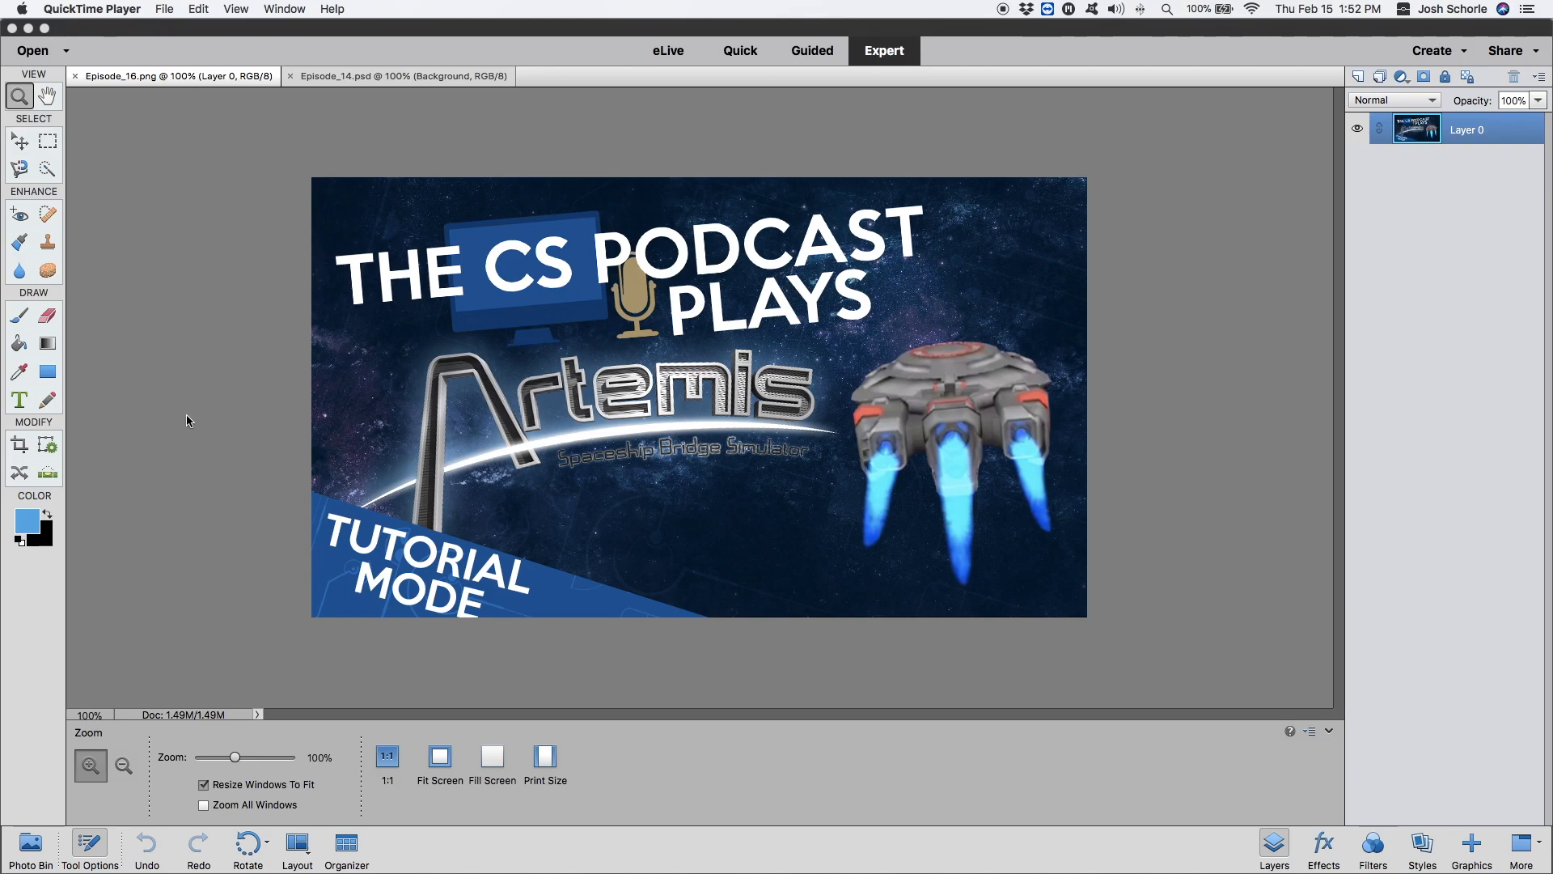
{"action": "mouse_move", "coordinate": [218, 353]}
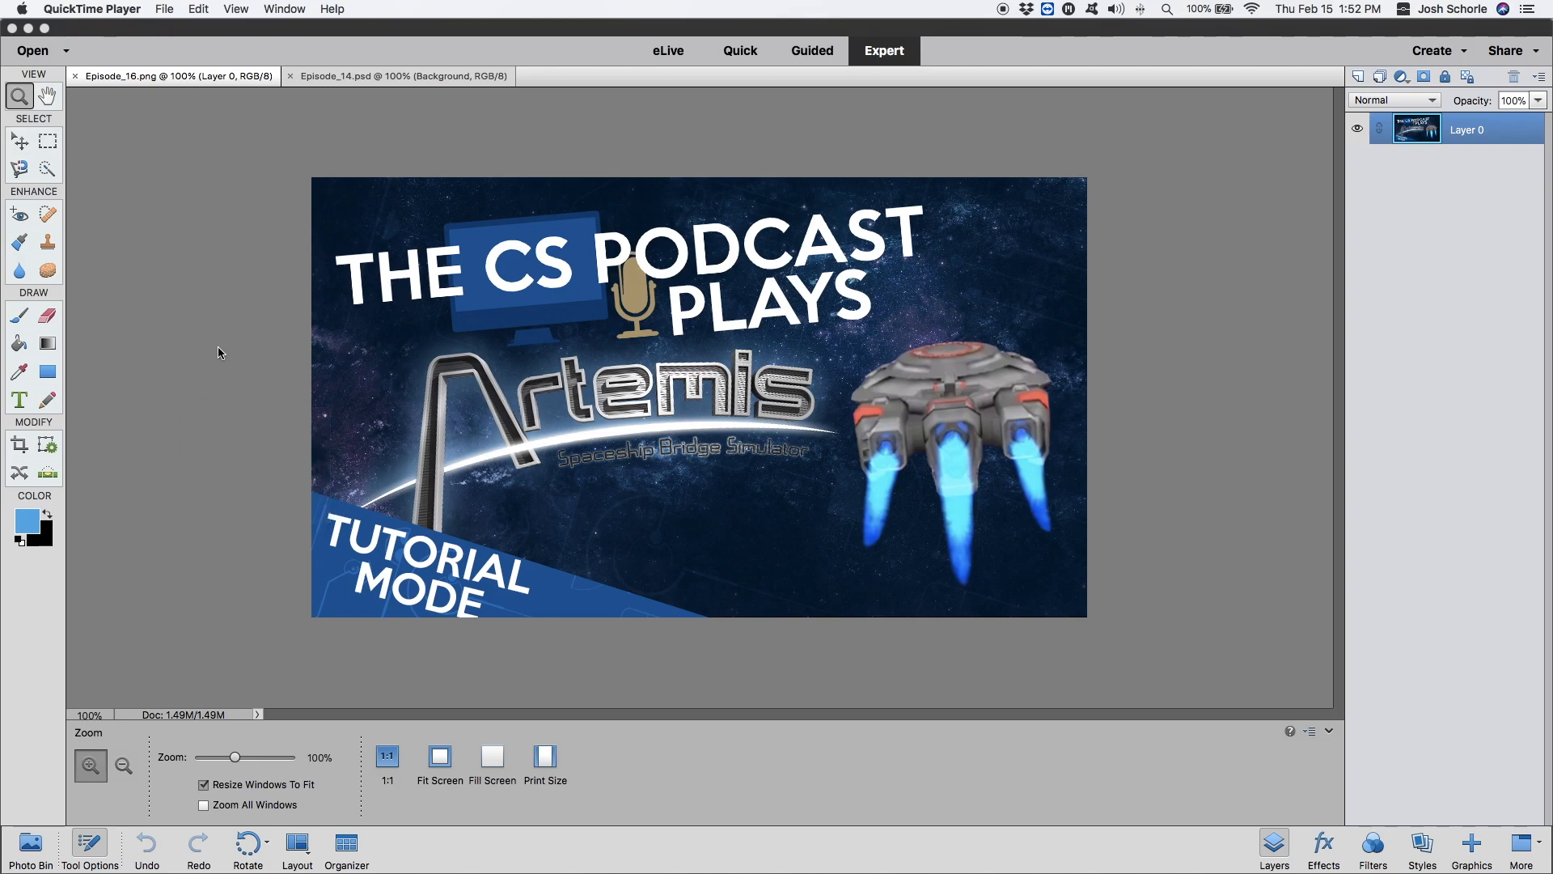
{"action": "mouse_move", "coordinate": [532, 573]}
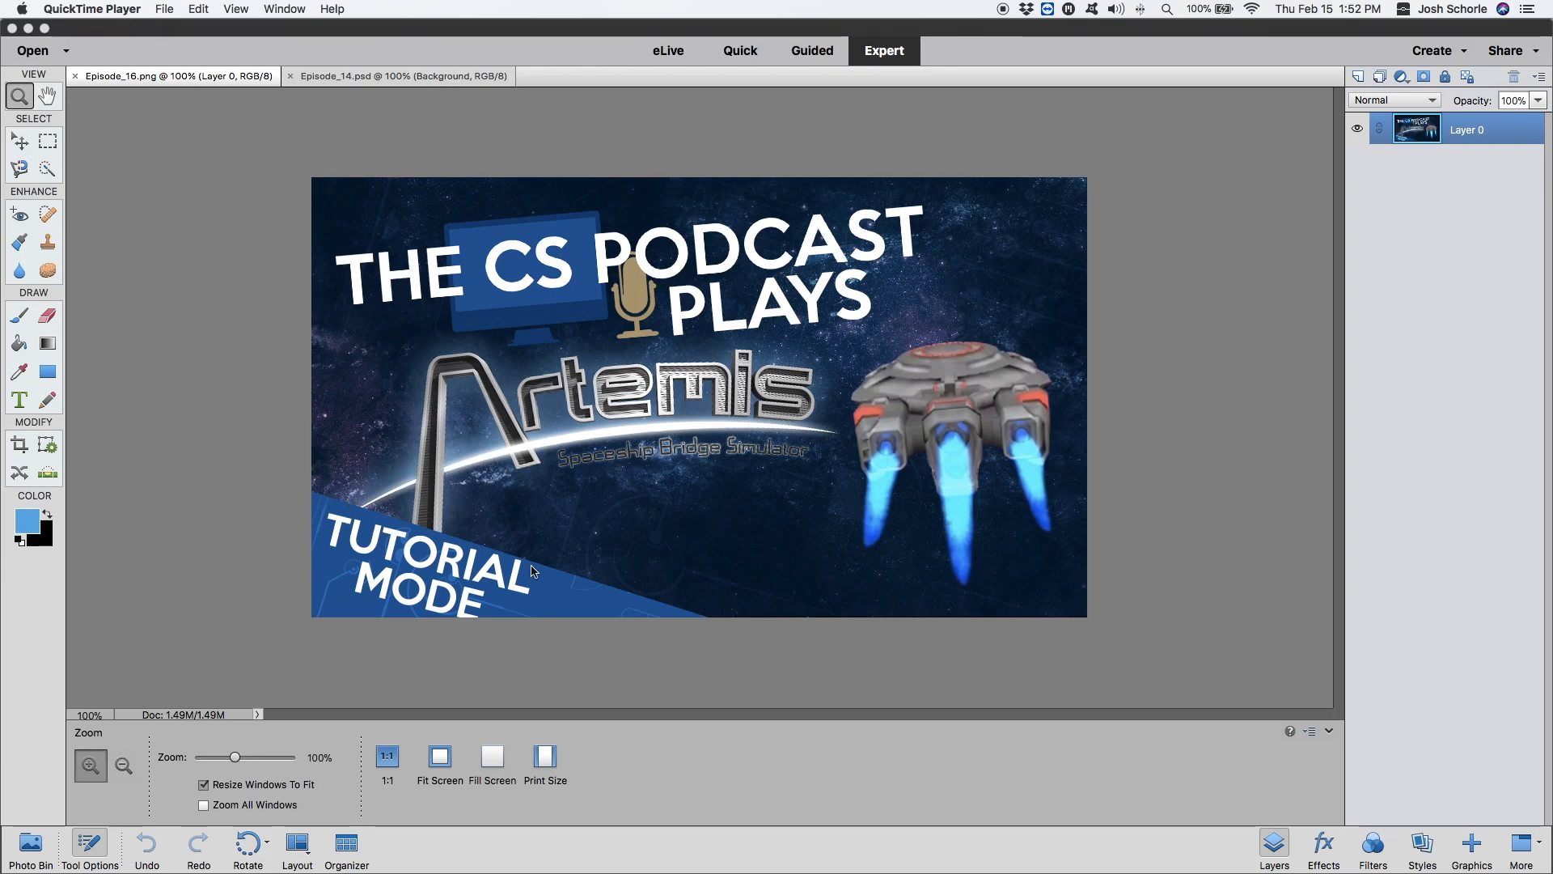
{"action": "mouse_move", "coordinate": [370, 568]}
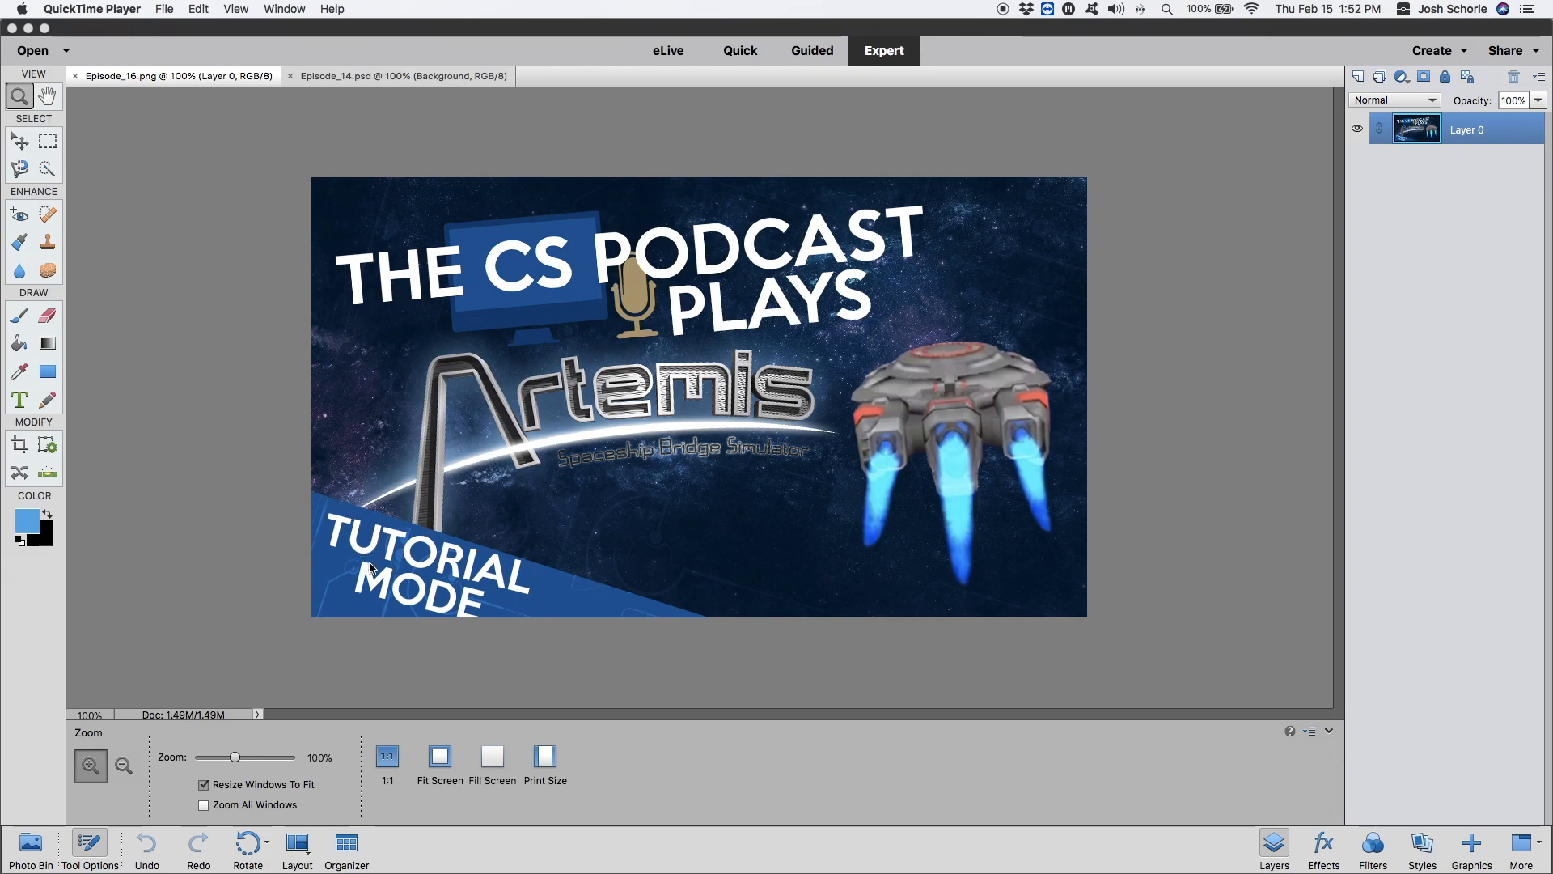
{"action": "mouse_move", "coordinate": [609, 616]}
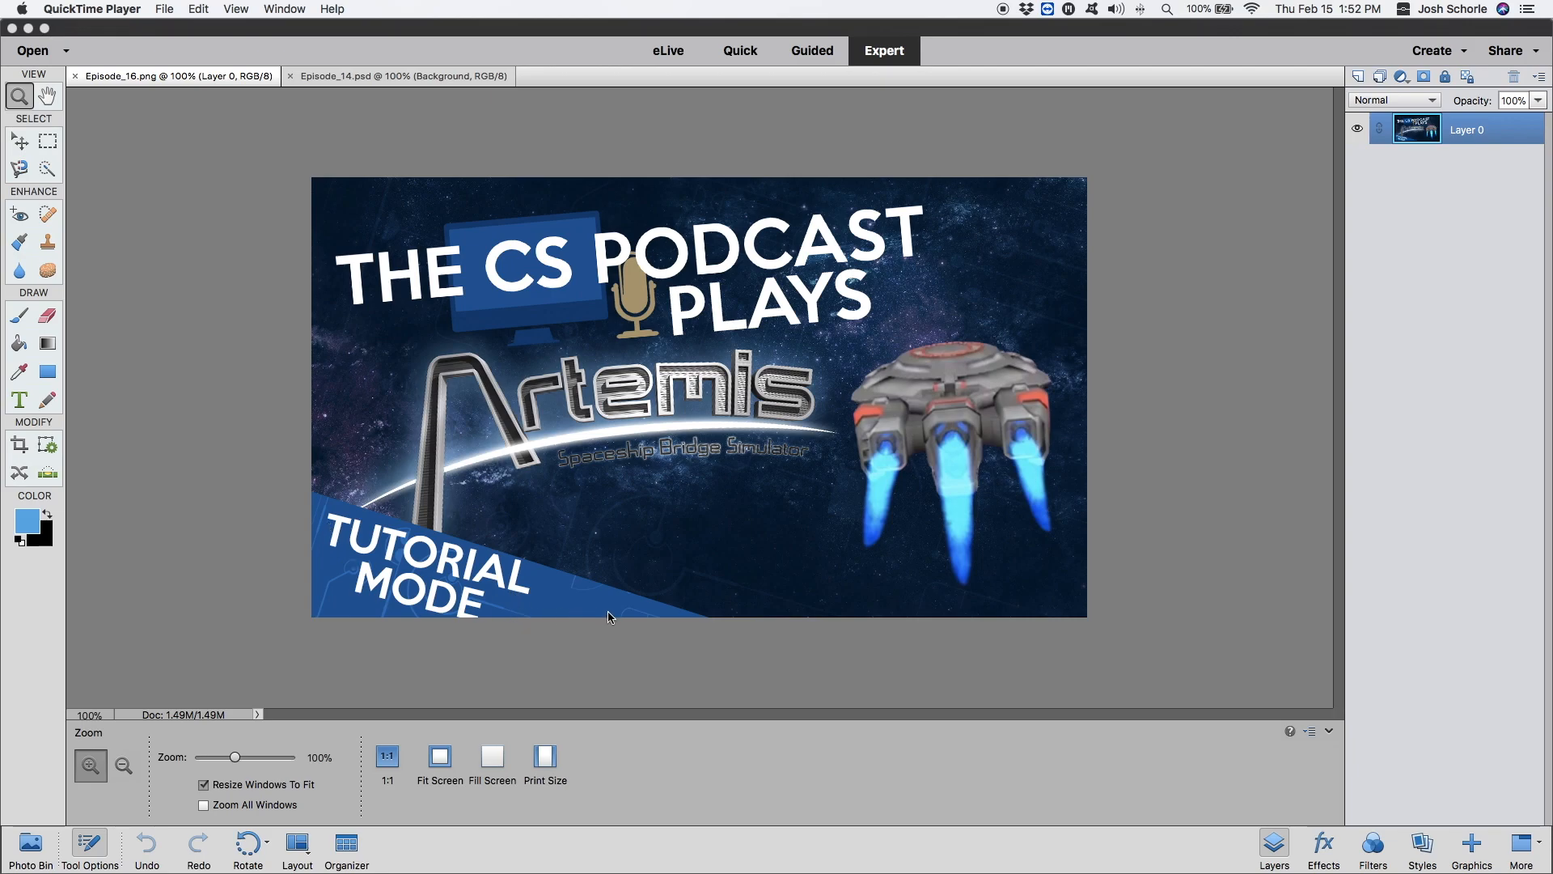
{"action": "mouse_move", "coordinate": [432, 555]}
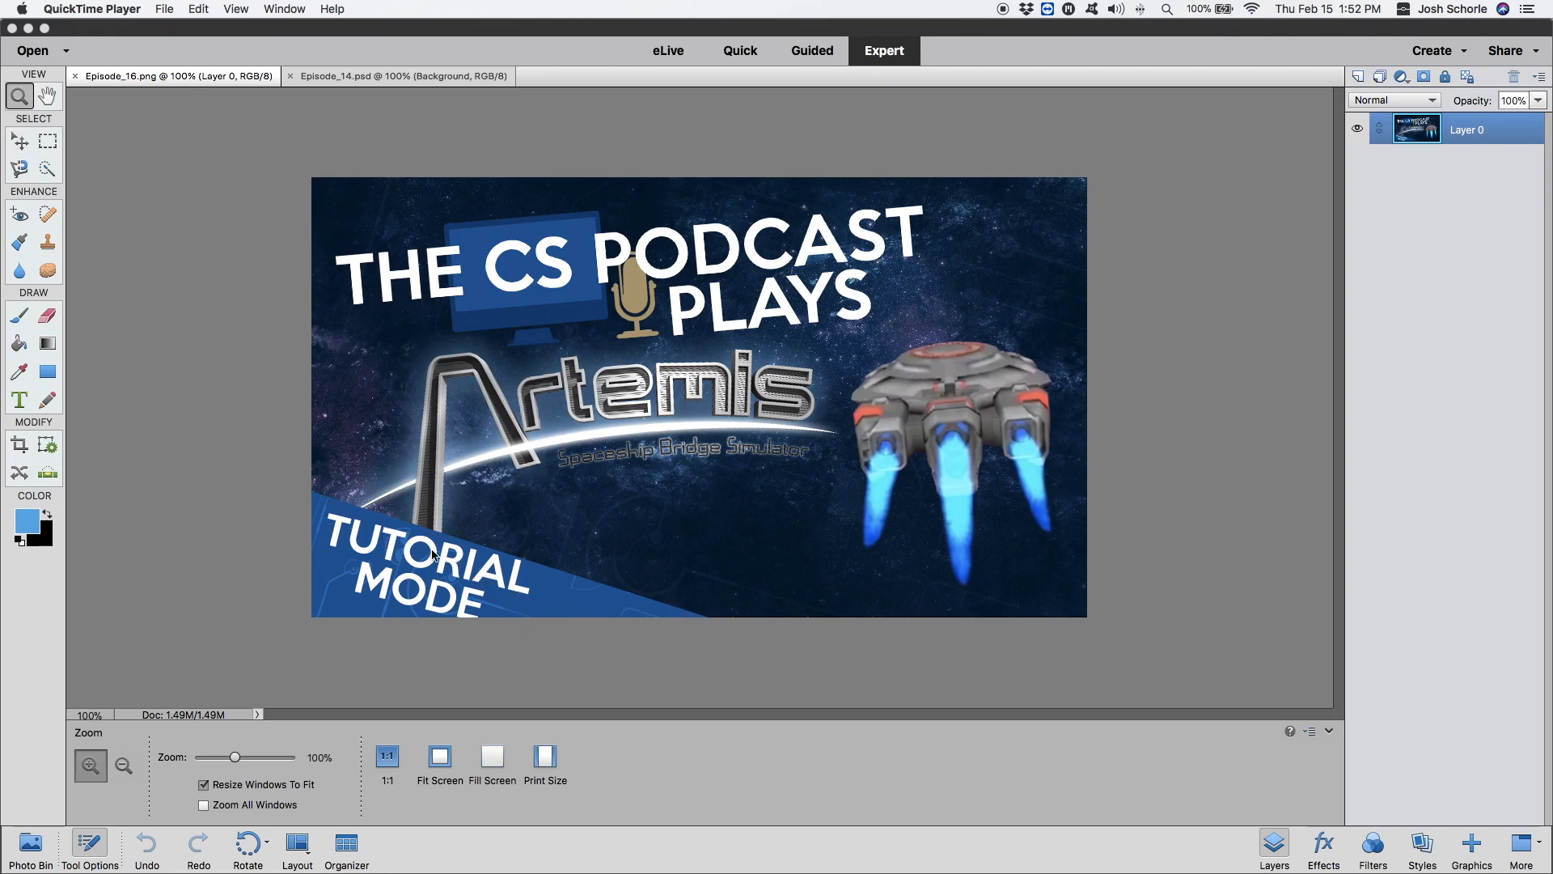
{"action": "mouse_move", "coordinate": [432, 502]}
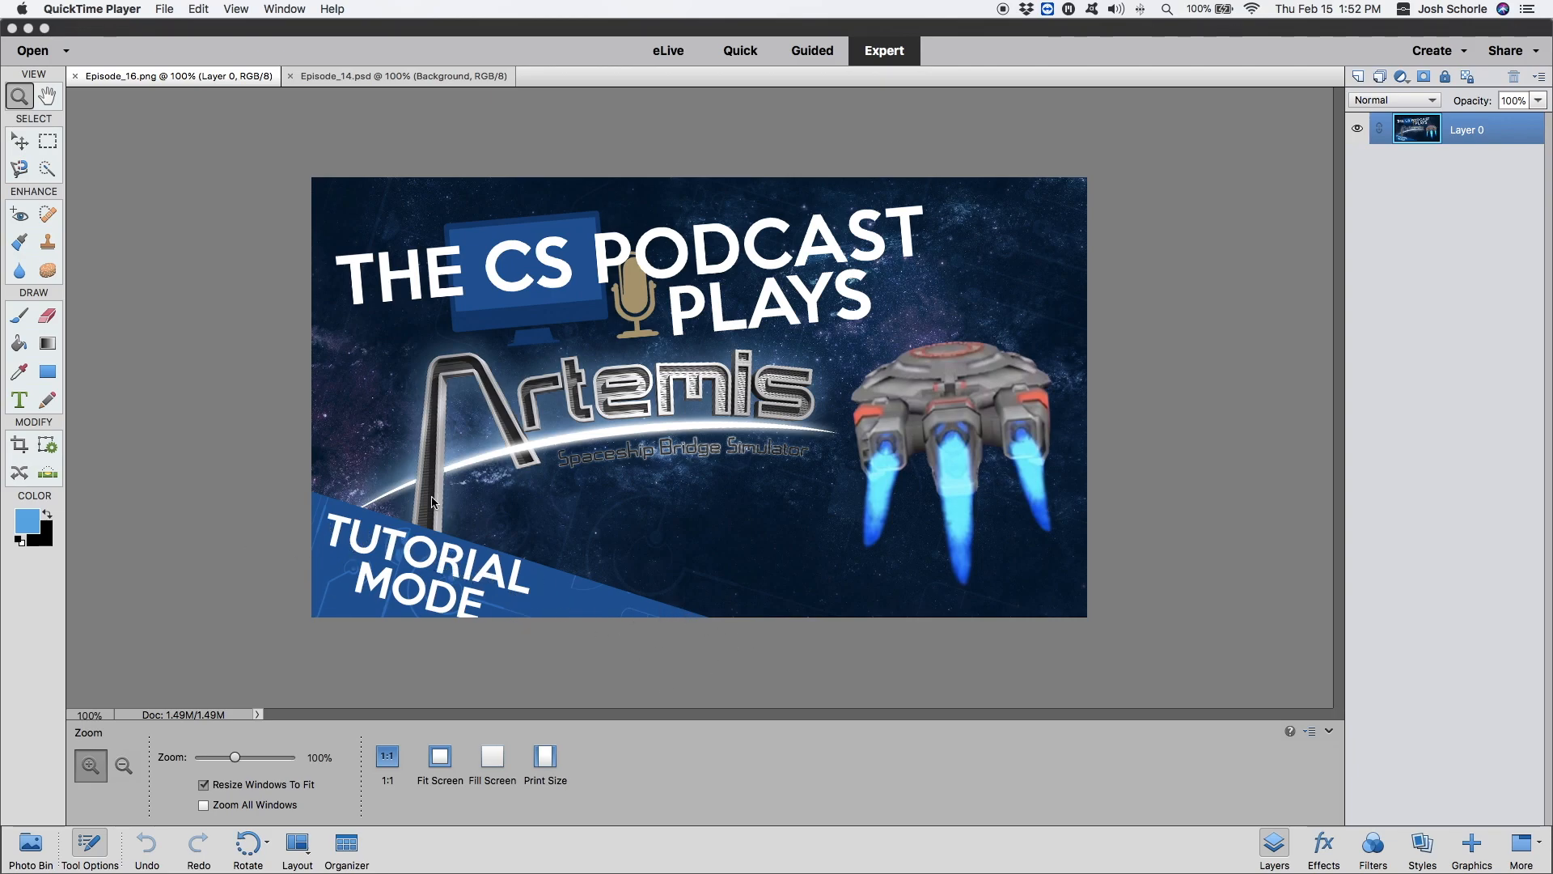
{"action": "mouse_move", "coordinate": [583, 533]}
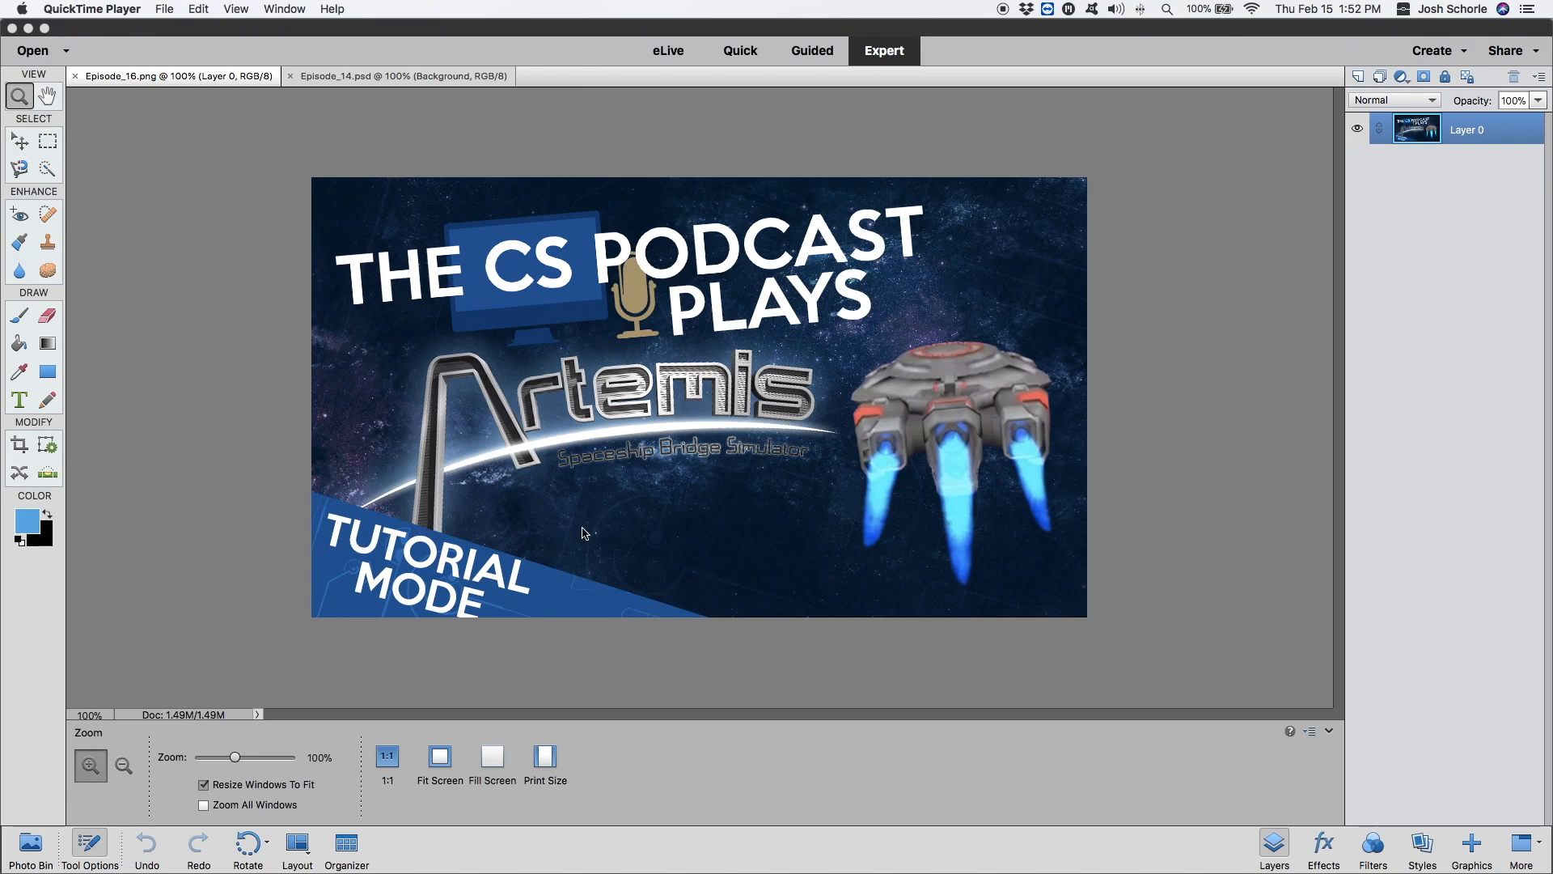
{"action": "mouse_move", "coordinate": [565, 601]}
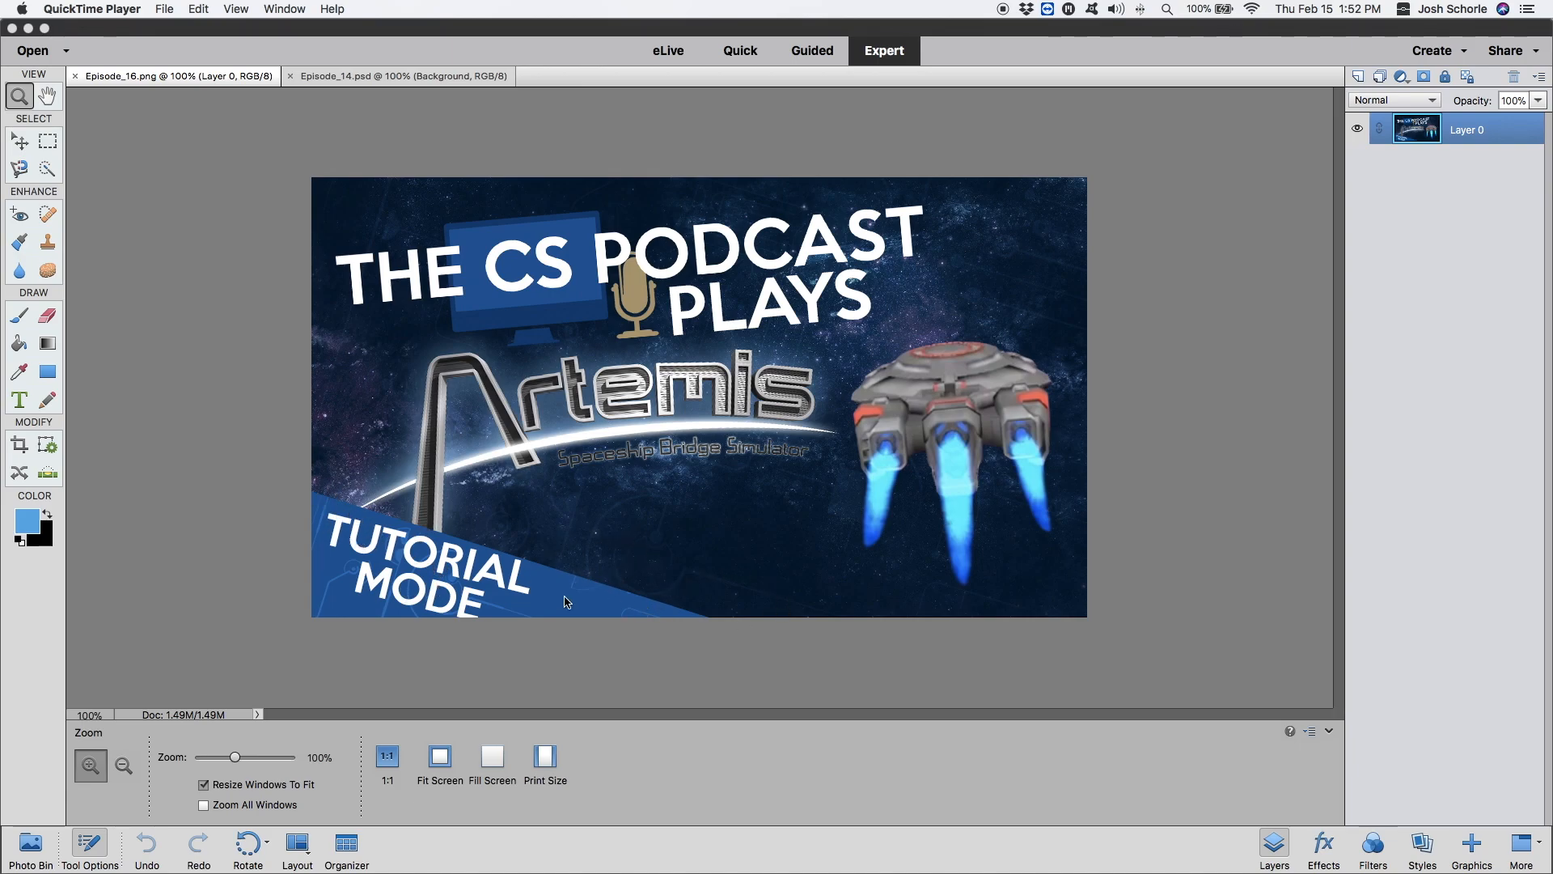
{"action": "mouse_move", "coordinate": [387, 577]}
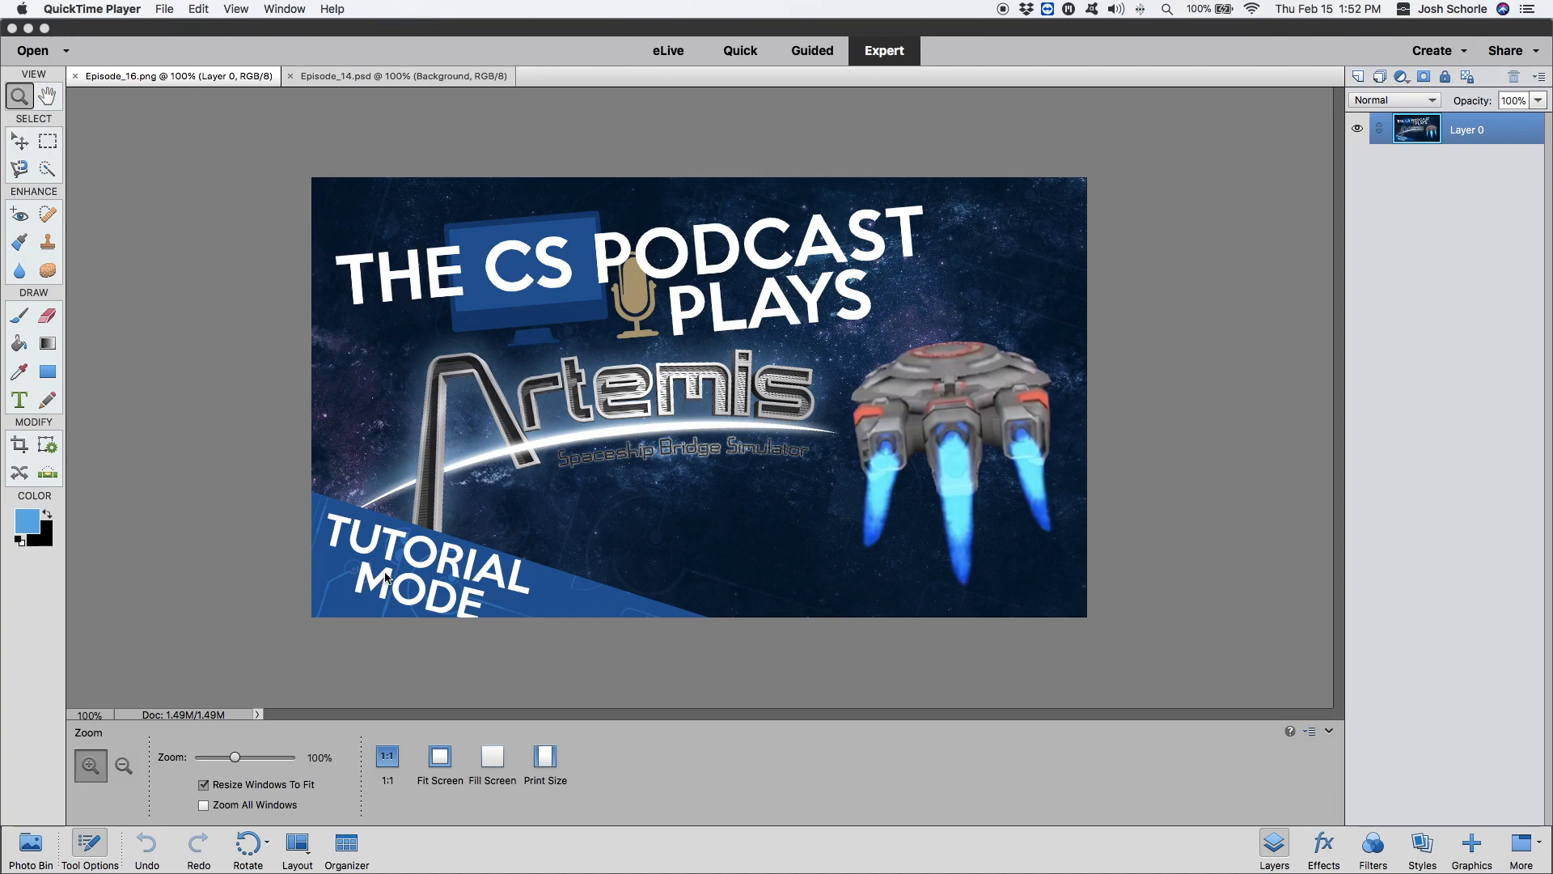
{"action": "mouse_move", "coordinate": [535, 590]}
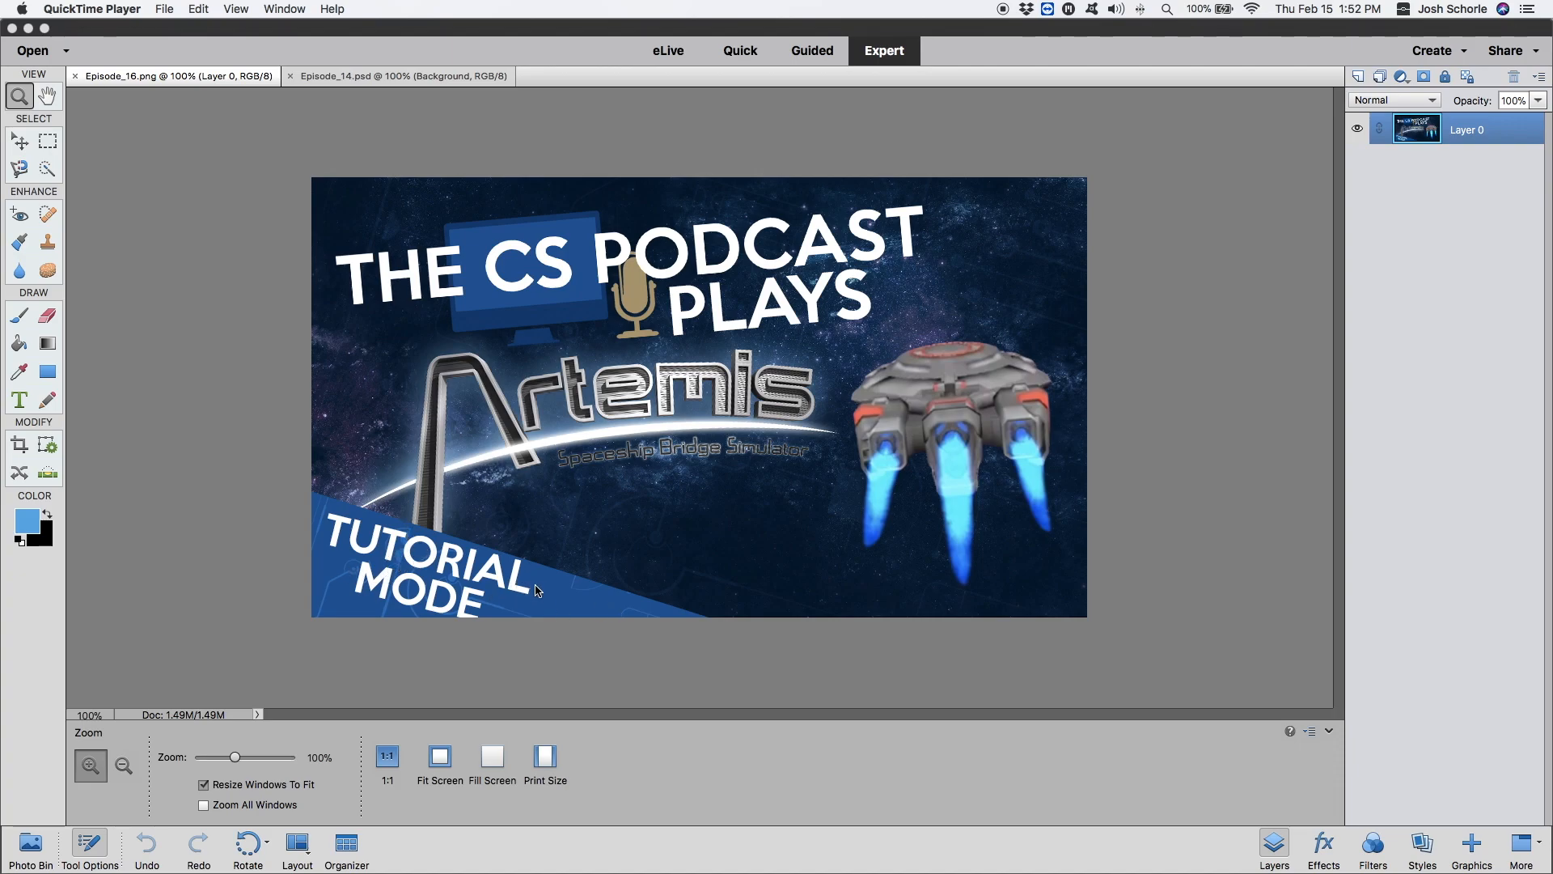
{"action": "mouse_move", "coordinate": [468, 575]}
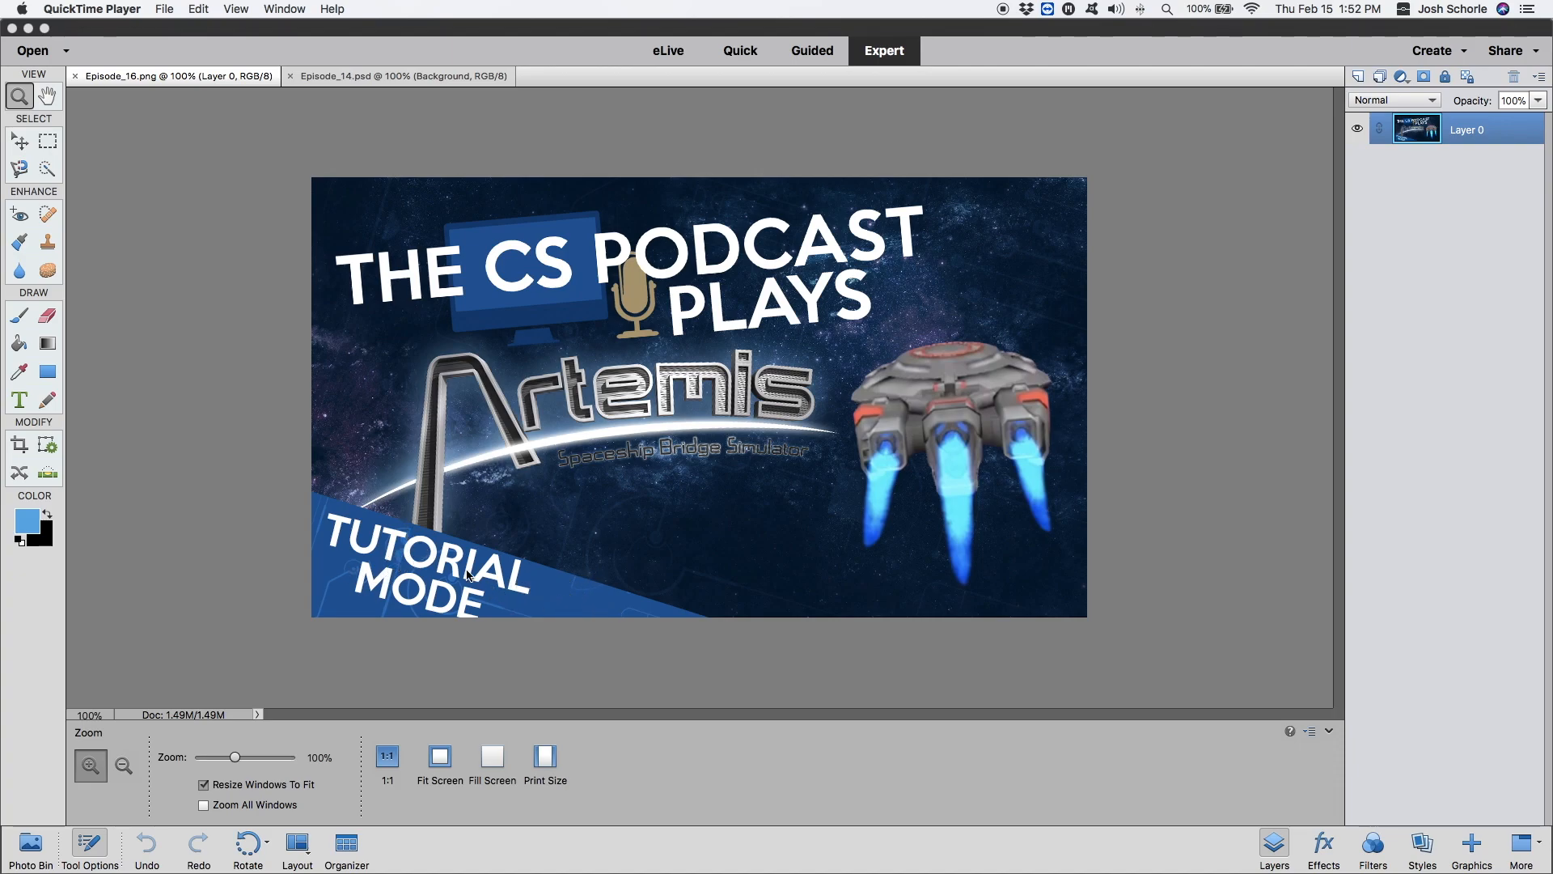
{"action": "mouse_move", "coordinate": [384, 512]}
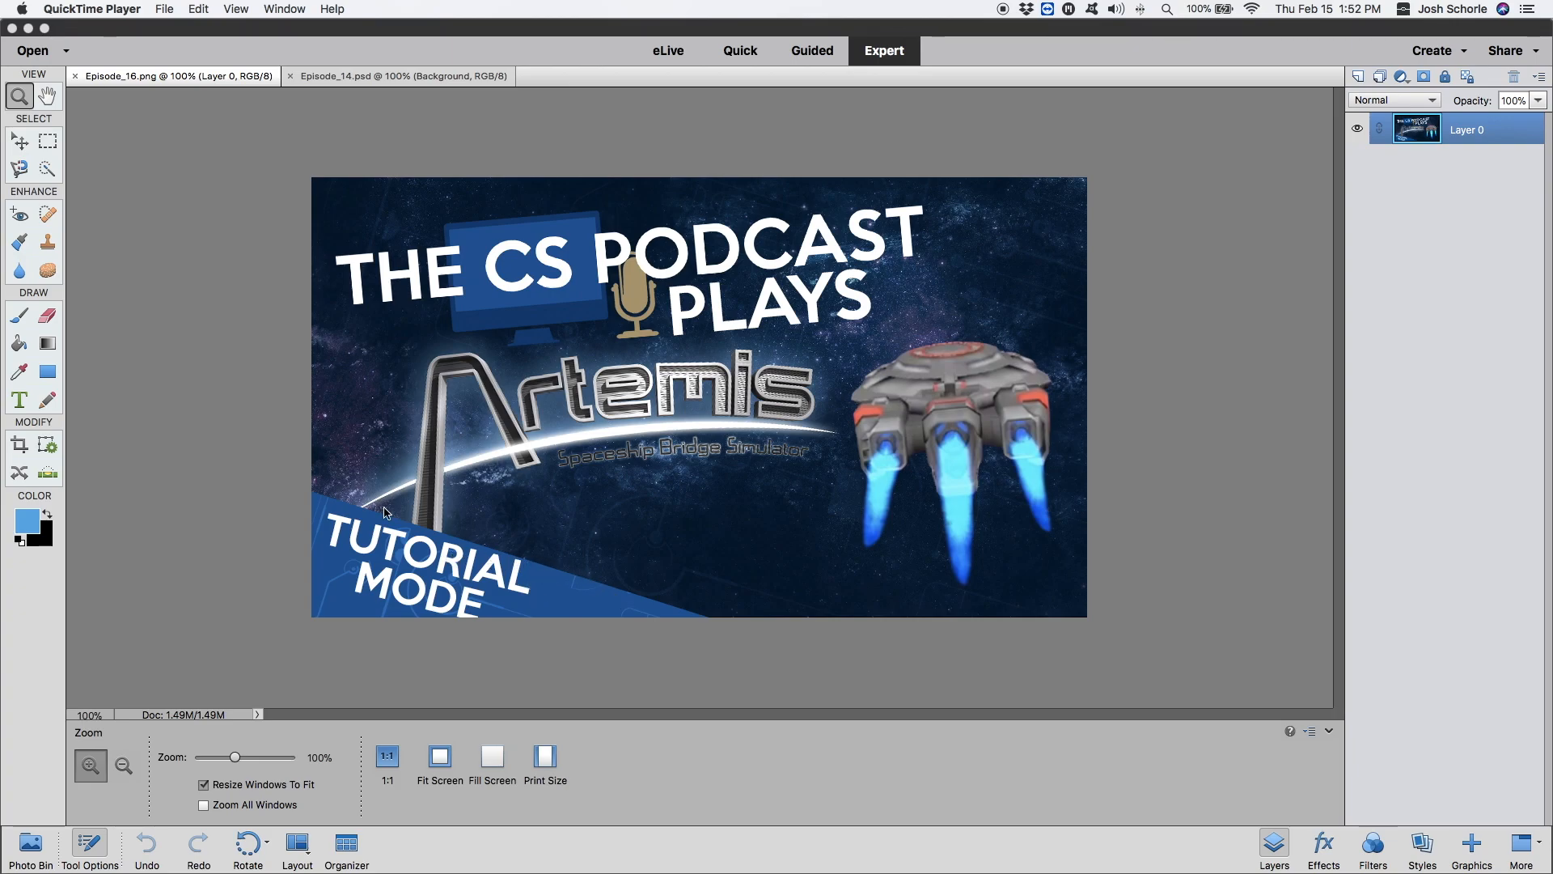
{"action": "mouse_move", "coordinate": [544, 592]}
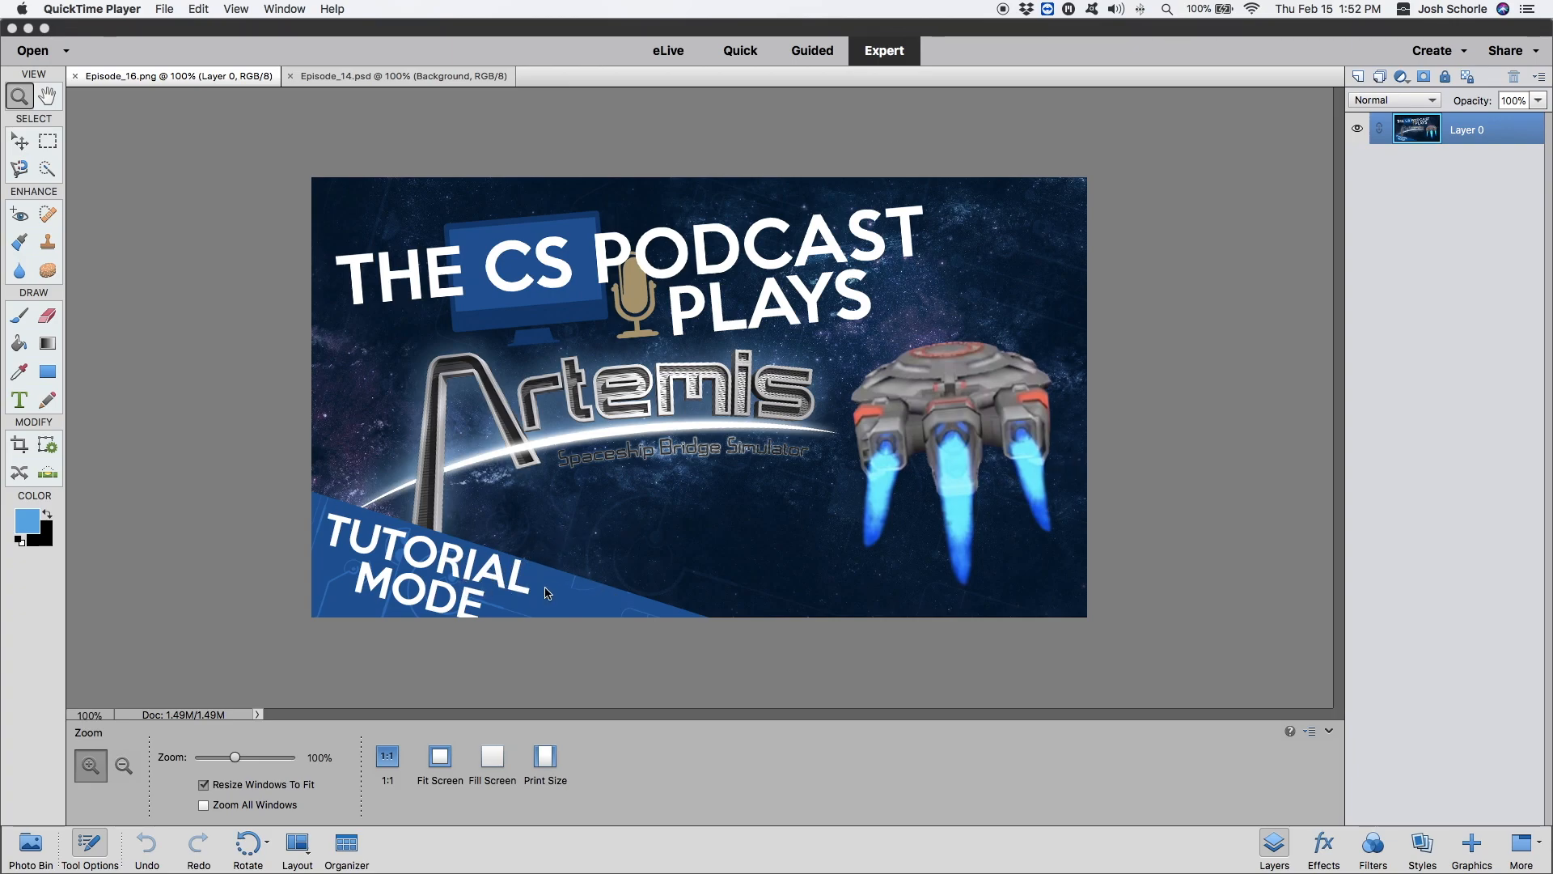
{"action": "mouse_move", "coordinate": [1009, 551]}
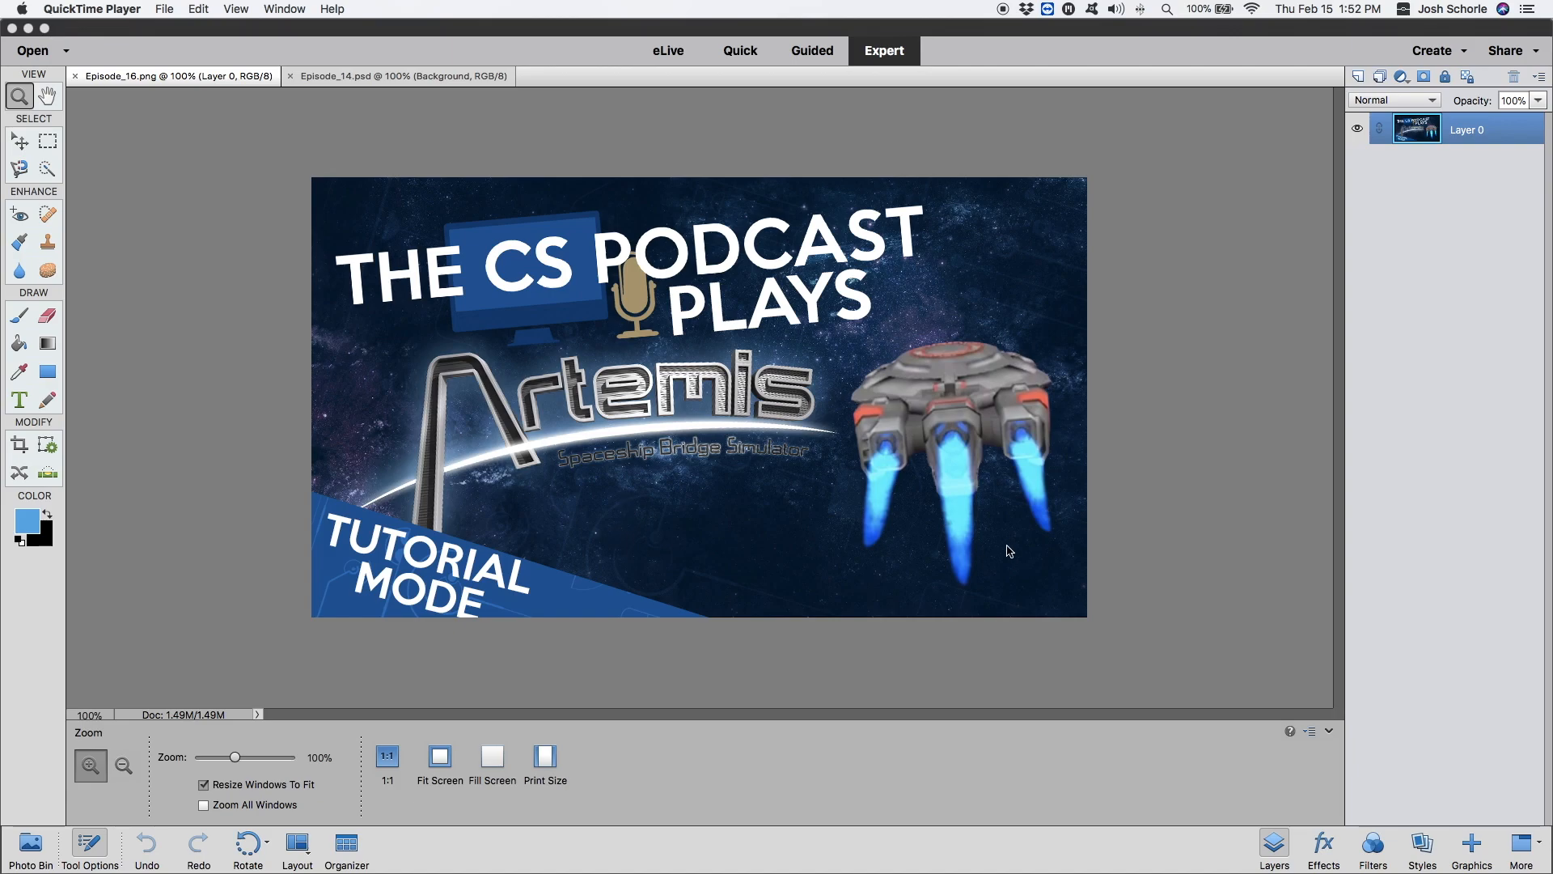
In Episode_14, show the blue Background layer and make black the foreground colour
{"action": "left_click", "coordinate": [398, 76]}
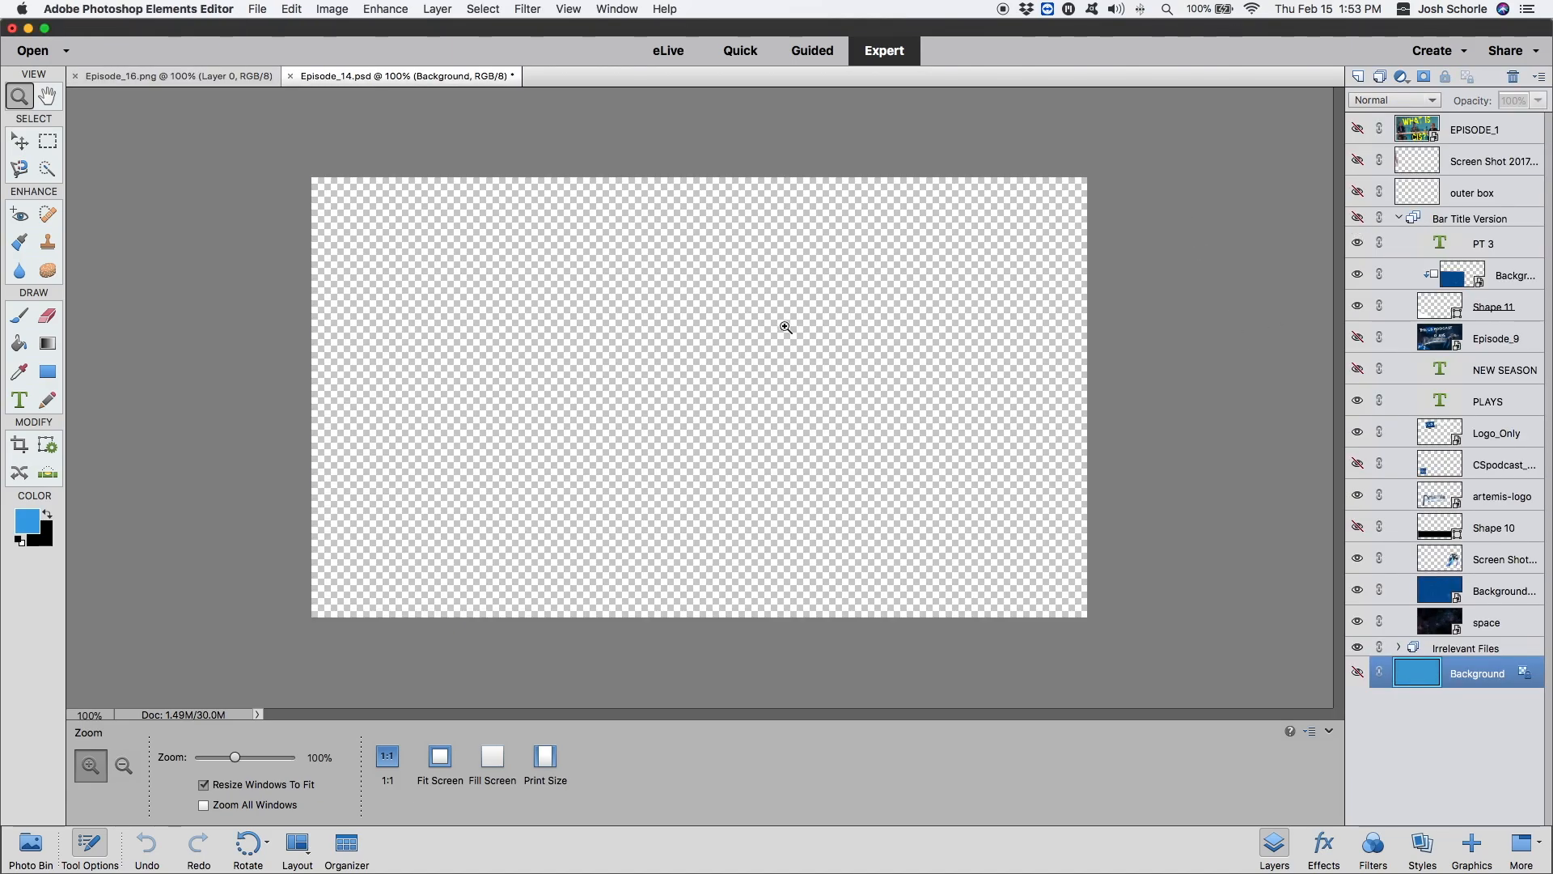
{"action": "left_click", "coordinate": [1358, 673]}
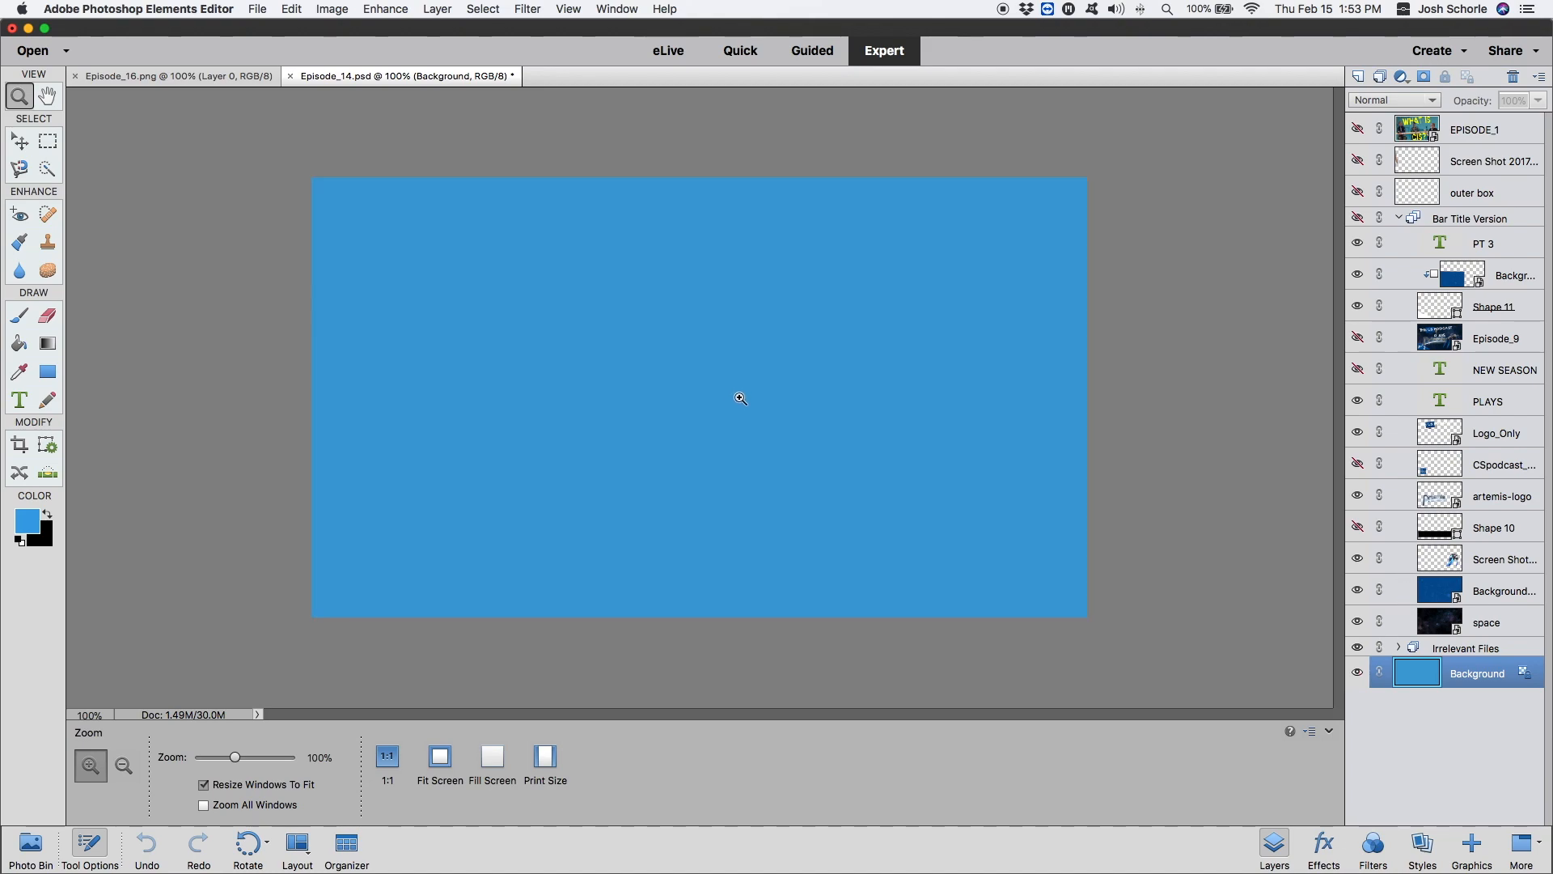
{"action": "left_click", "coordinate": [46, 513]}
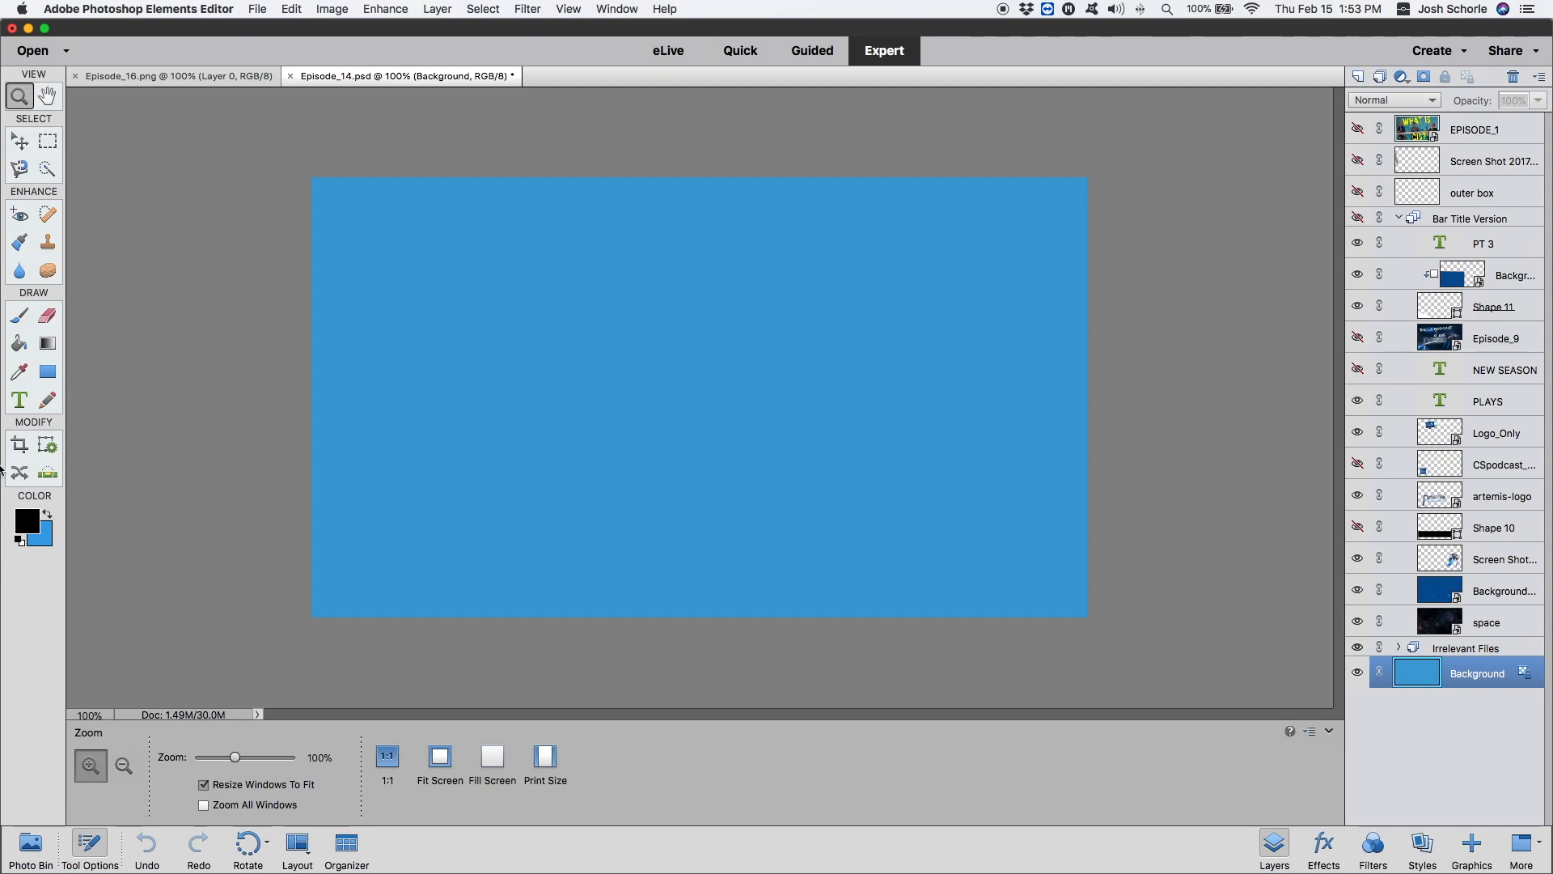
Draw a black rectangle shape and commit it rotated into a slanted lower-left band
{"action": "left_click", "coordinate": [47, 370]}
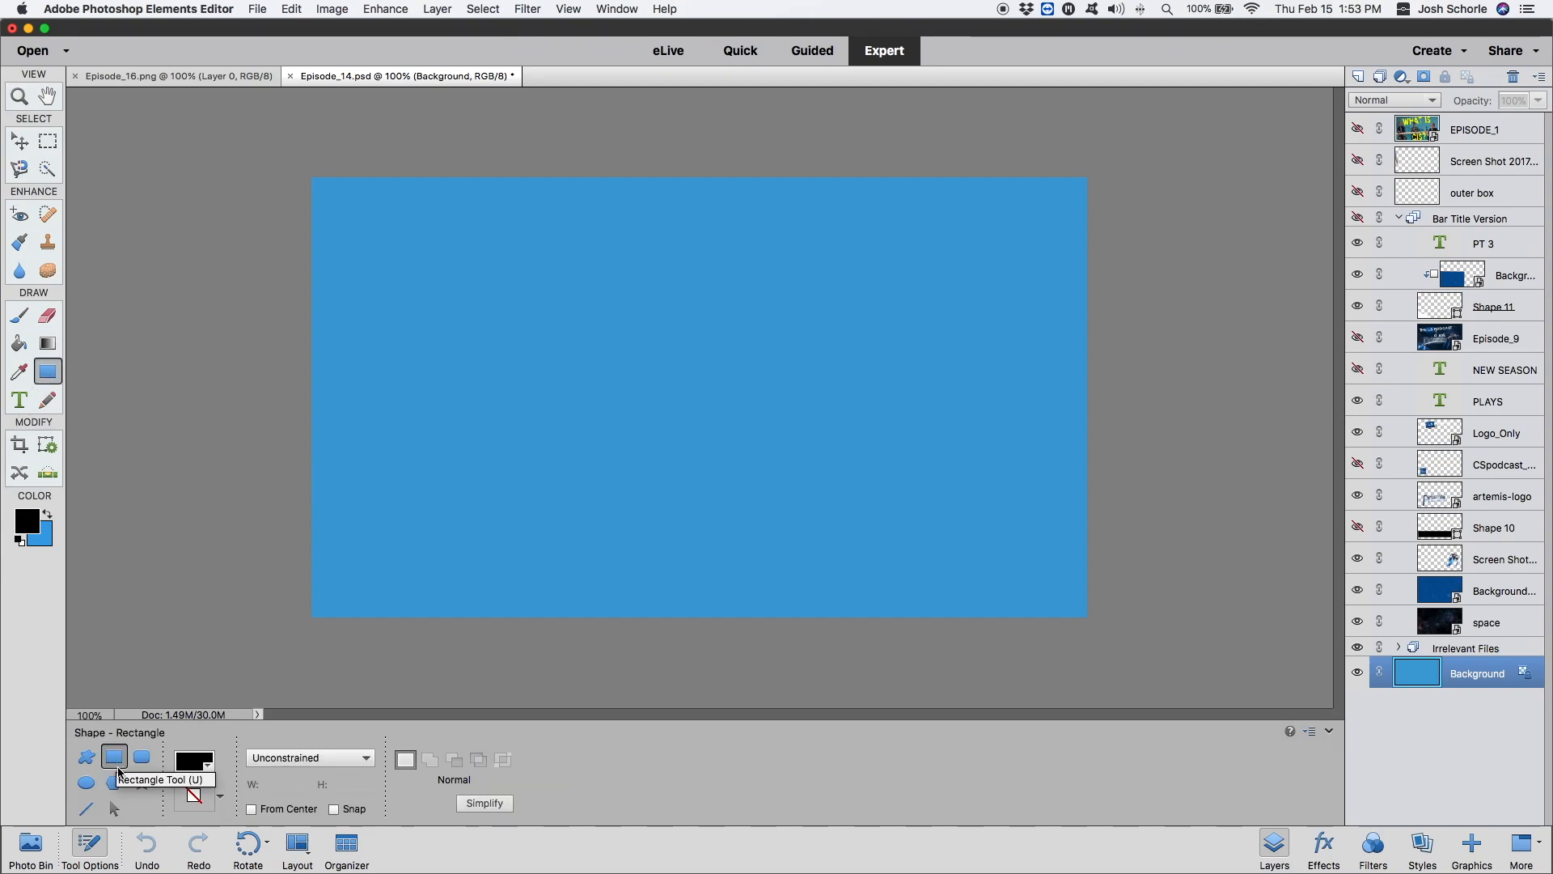
{"action": "mouse_move", "coordinate": [389, 347]}
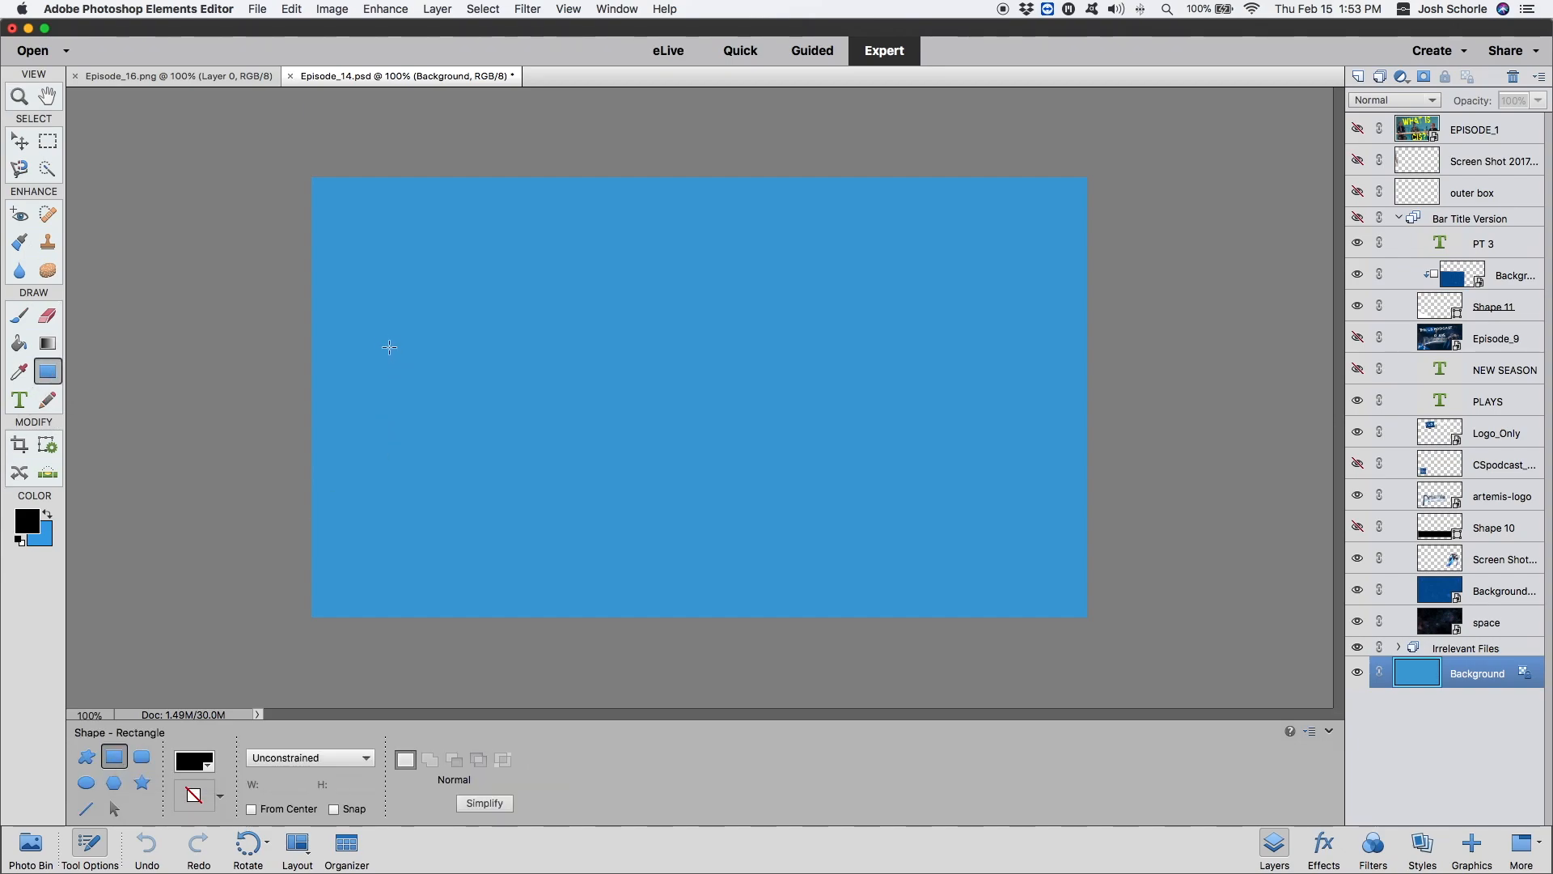
{"action": "mouse_move", "coordinate": [371, 244]}
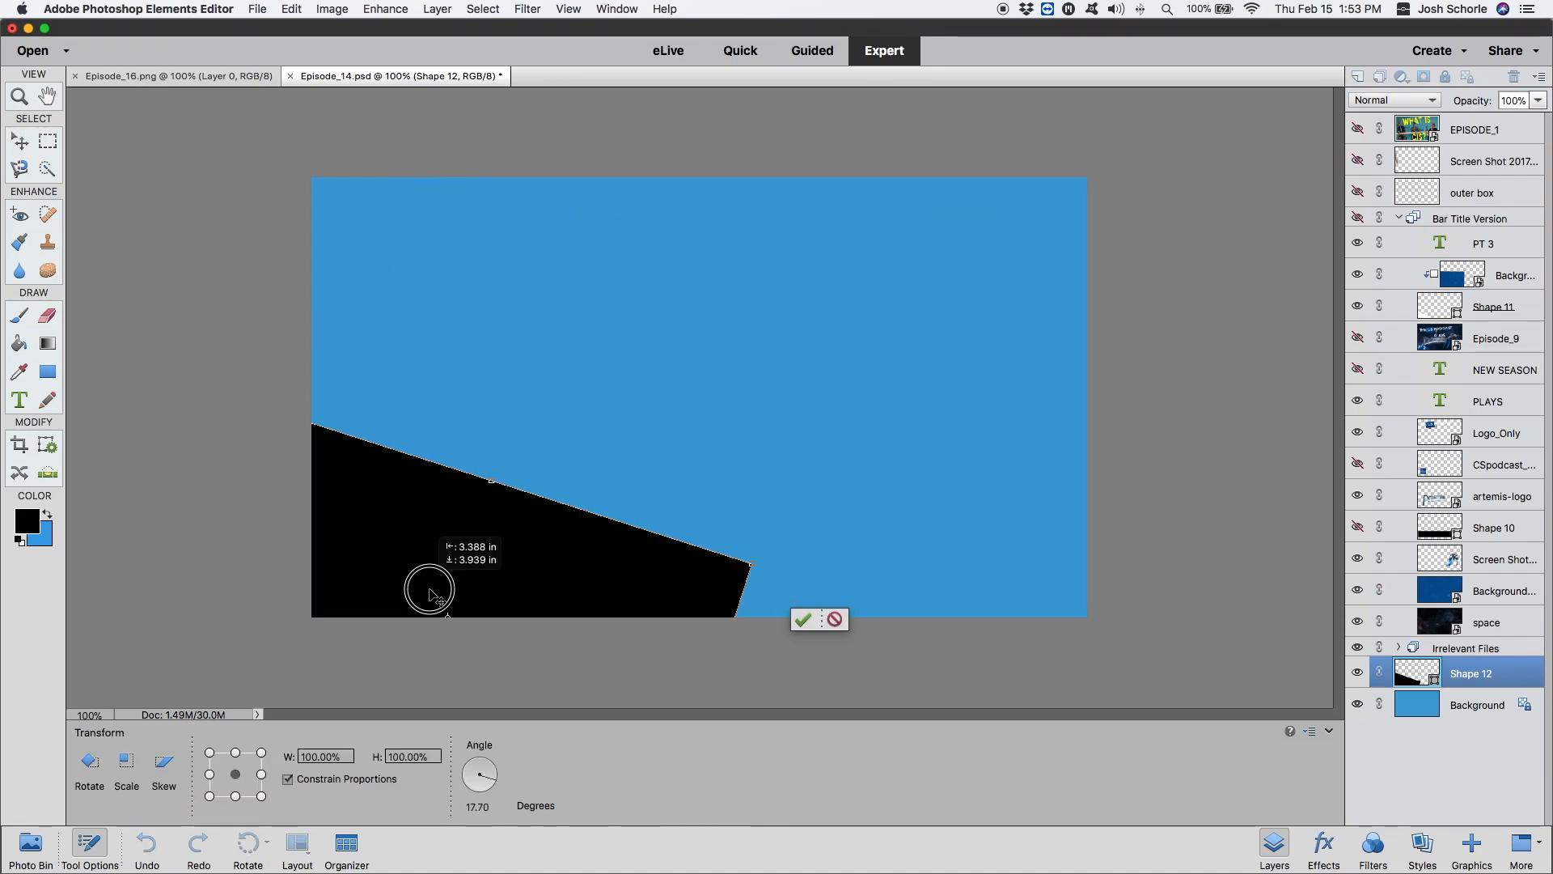
{"action": "left_click", "coordinate": [803, 619]}
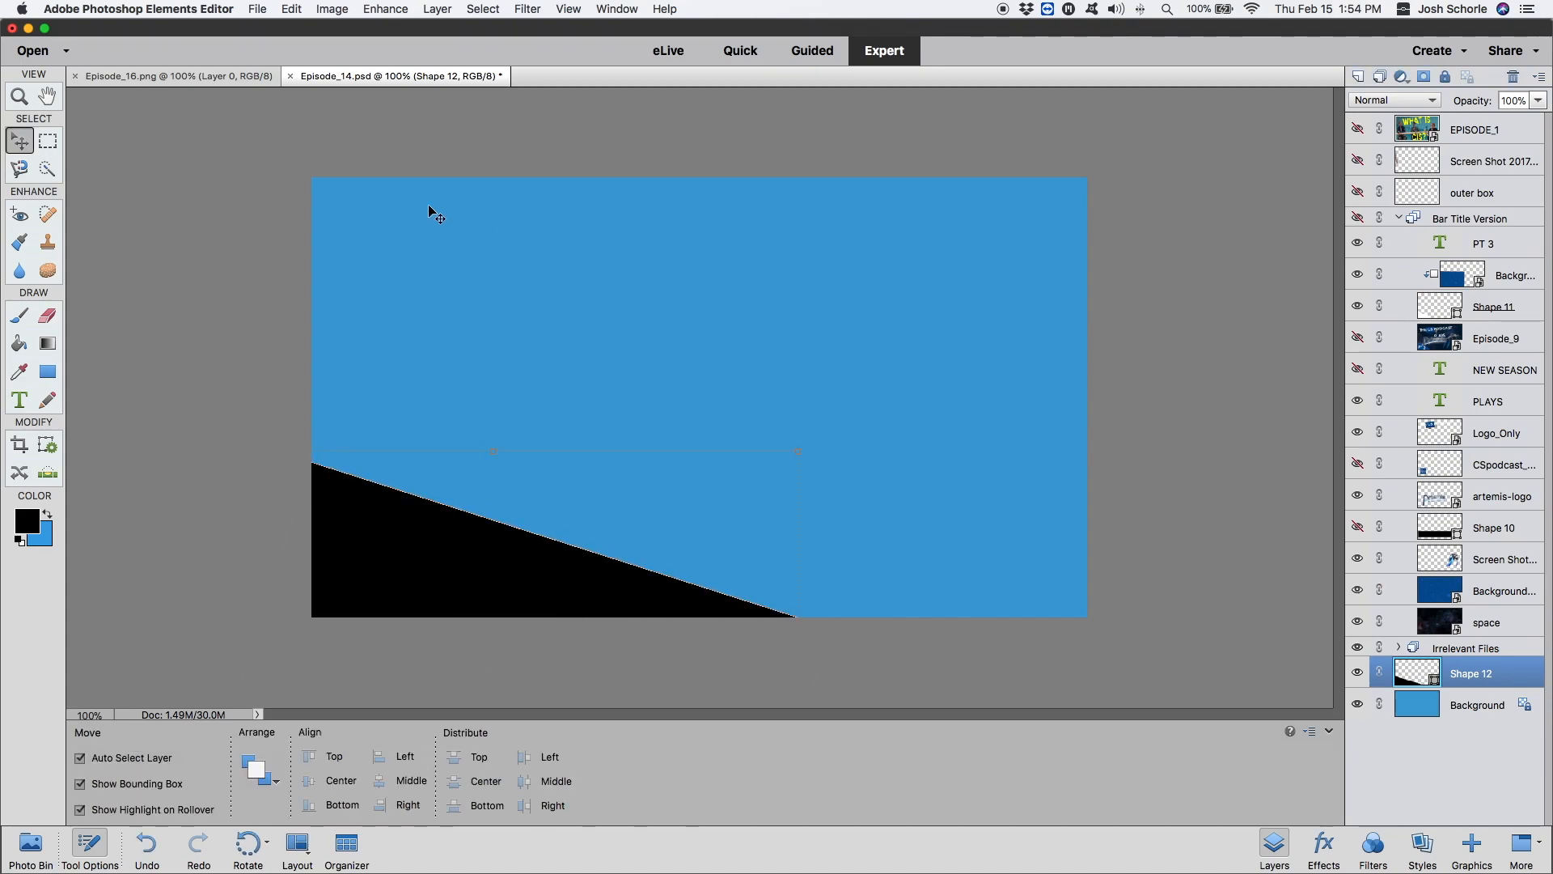
{"action": "mouse_move", "coordinate": [745, 301]}
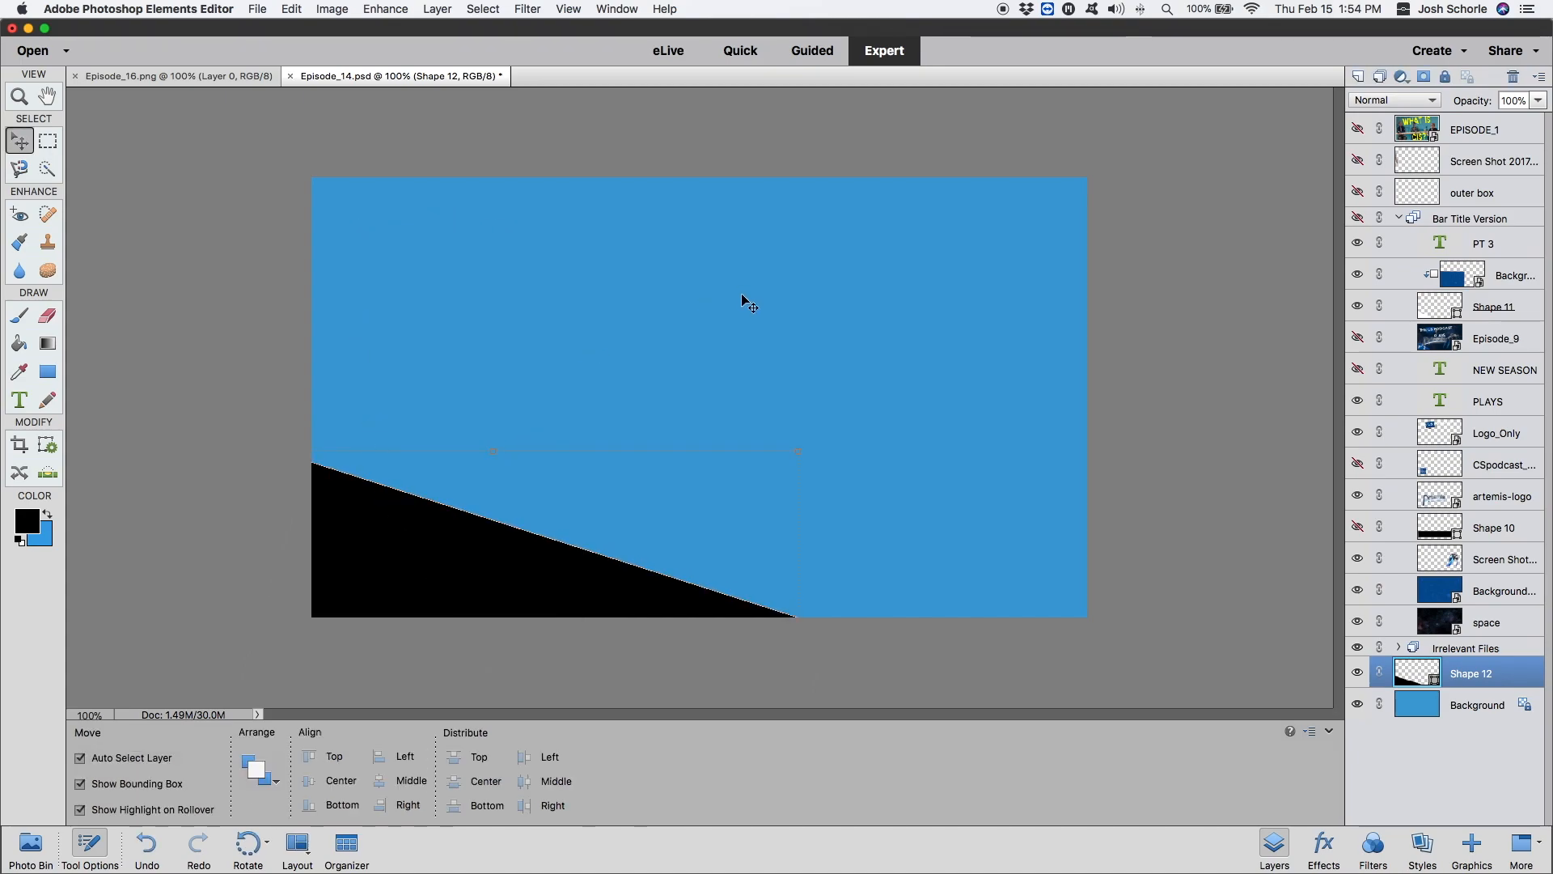
{"action": "mouse_move", "coordinate": [340, 495]}
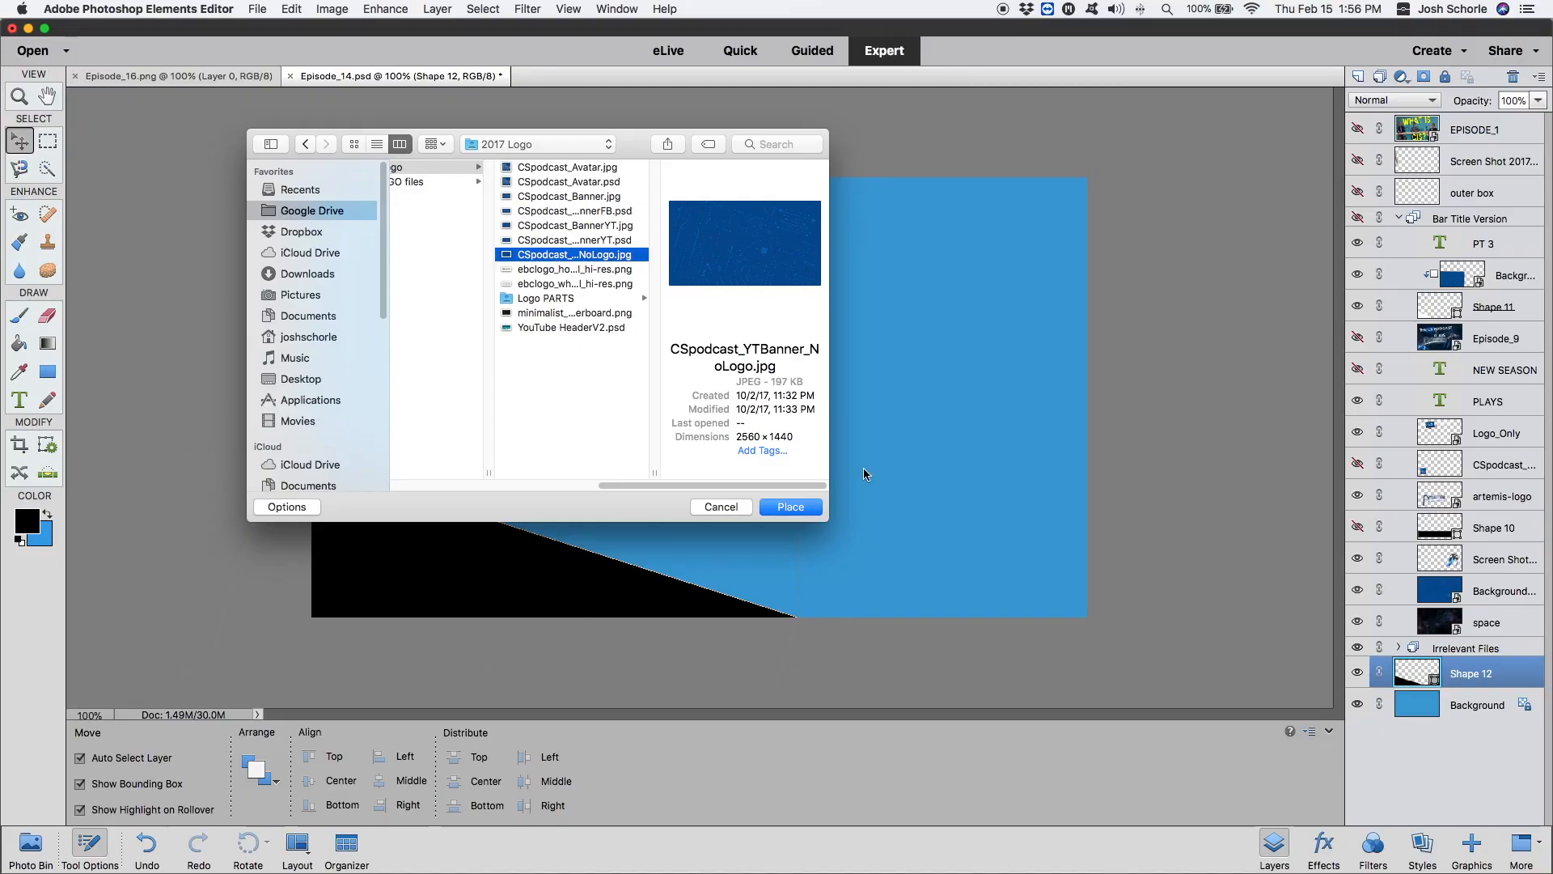
Place CSpodcast_YTBanner_NoLogo.jpg and commit its size and position
{"action": "left_click", "coordinate": [789, 506]}
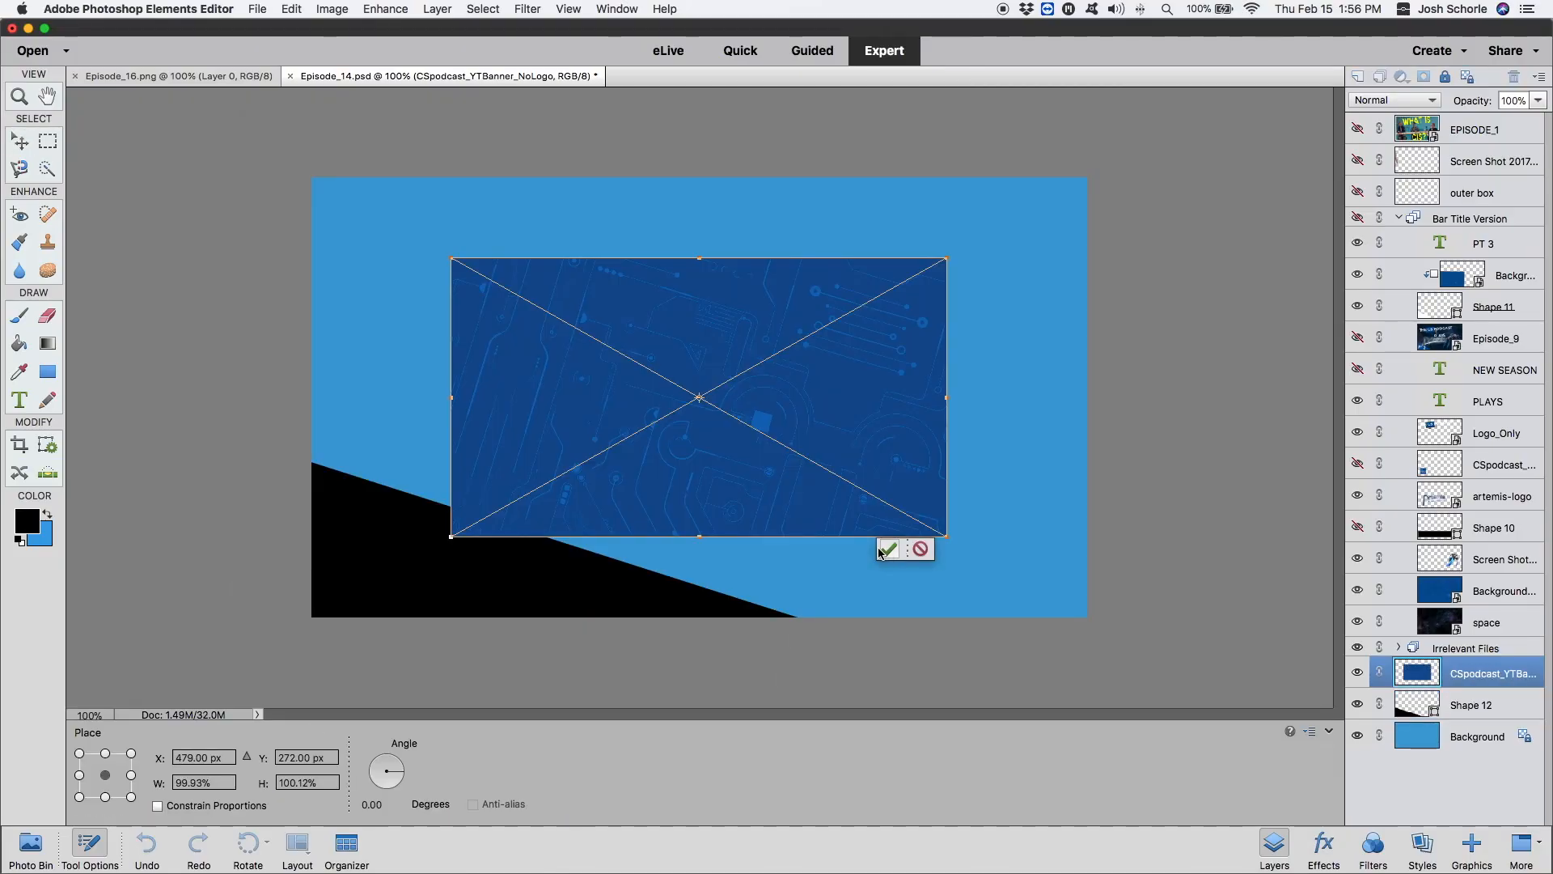
{"action": "left_click", "coordinate": [887, 550]}
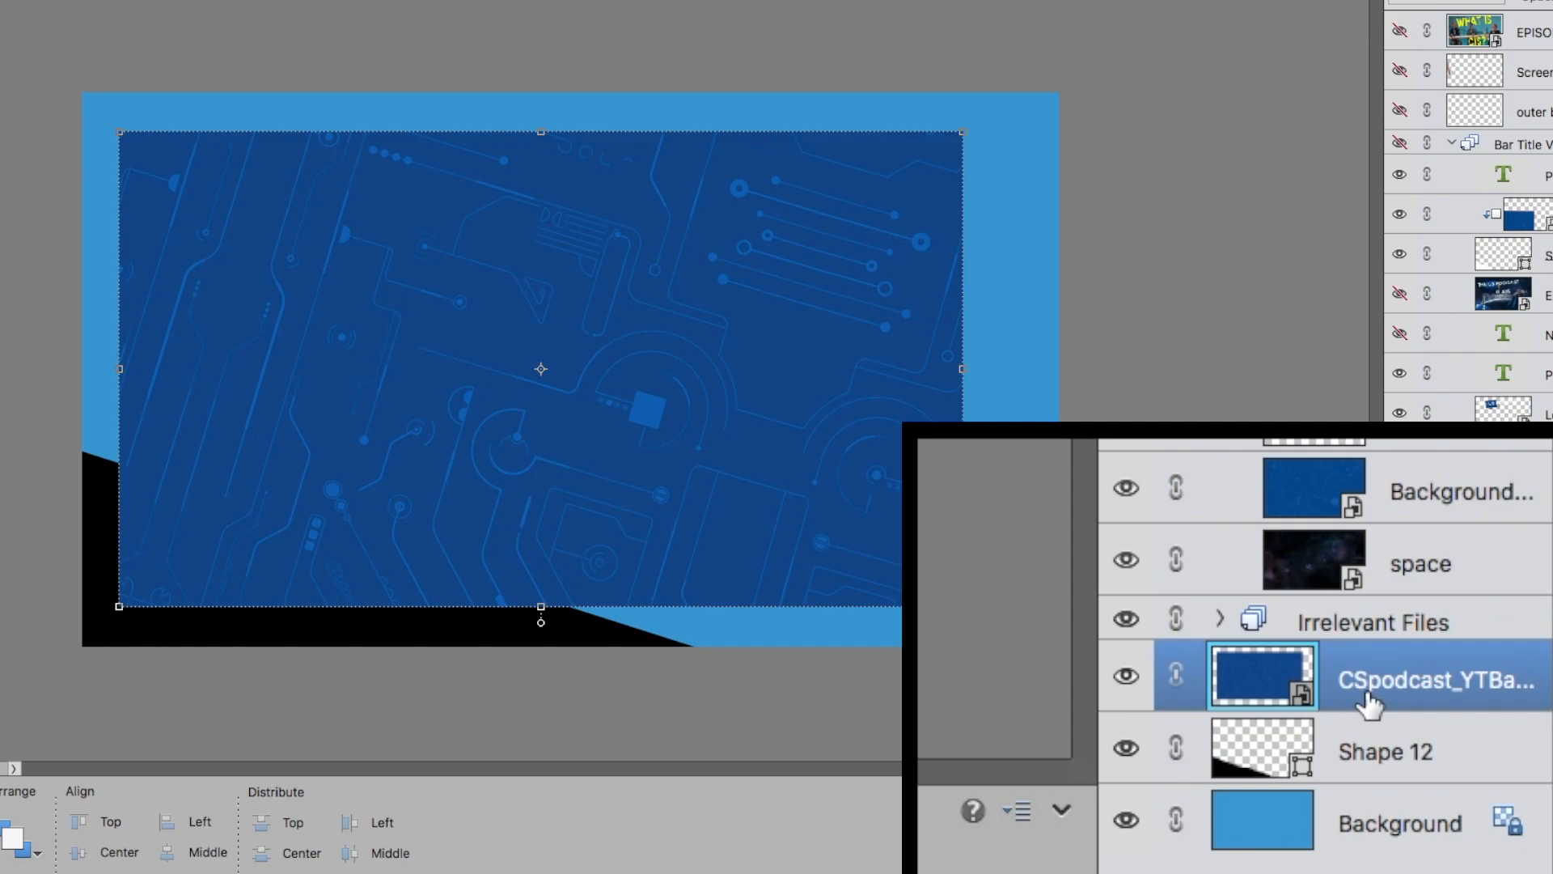
{"action": "mouse_move", "coordinate": [1415, 689]}
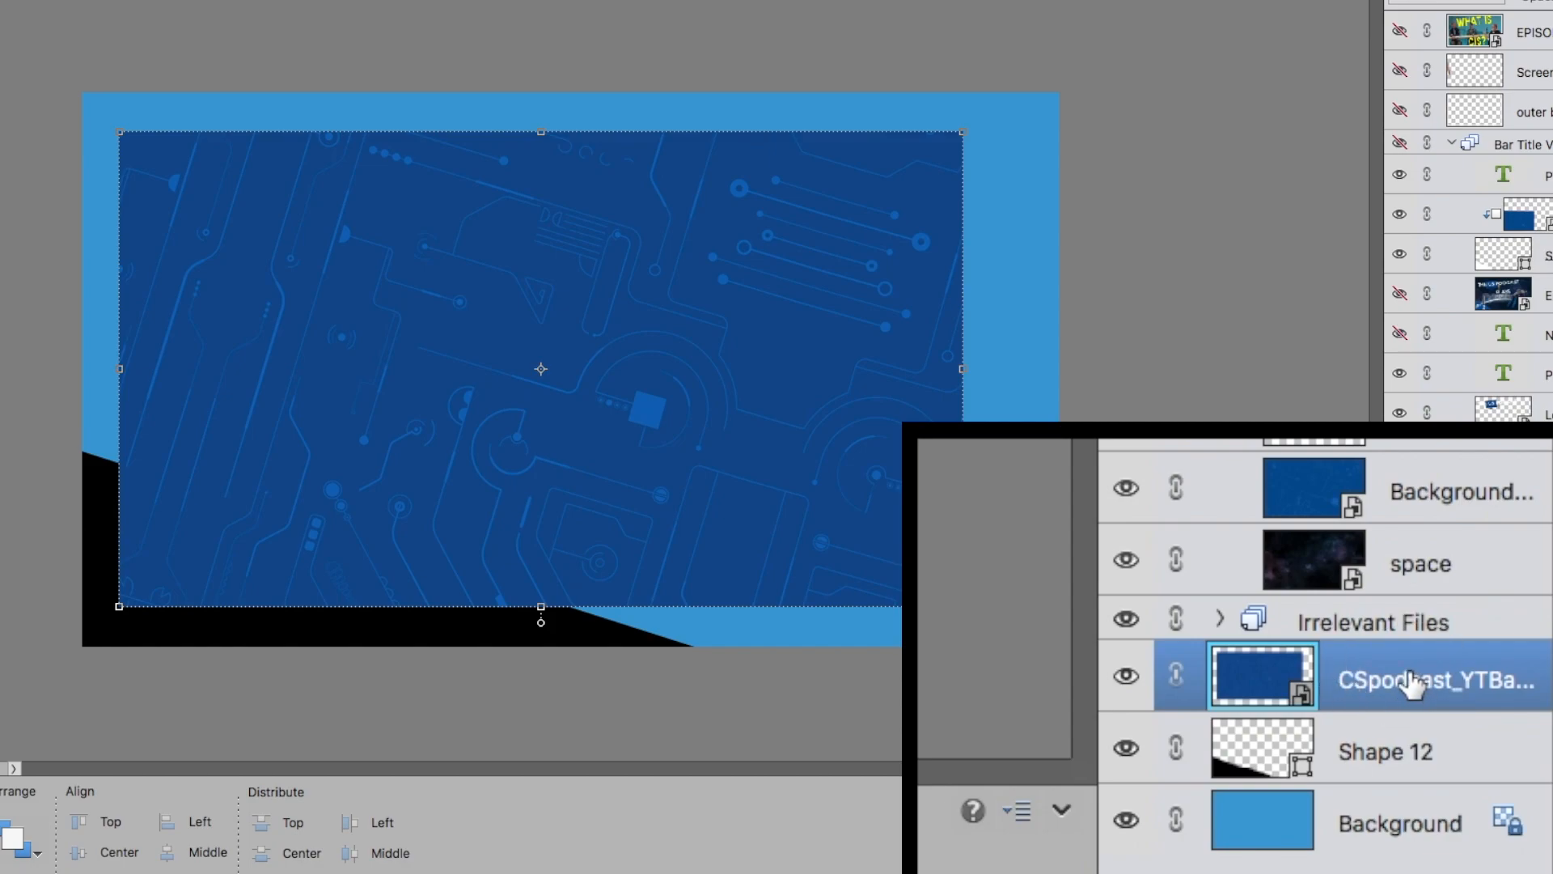
Select the Shape 12 layer, then reselect the circuit banner layer
{"action": "left_click", "coordinate": [1384, 751]}
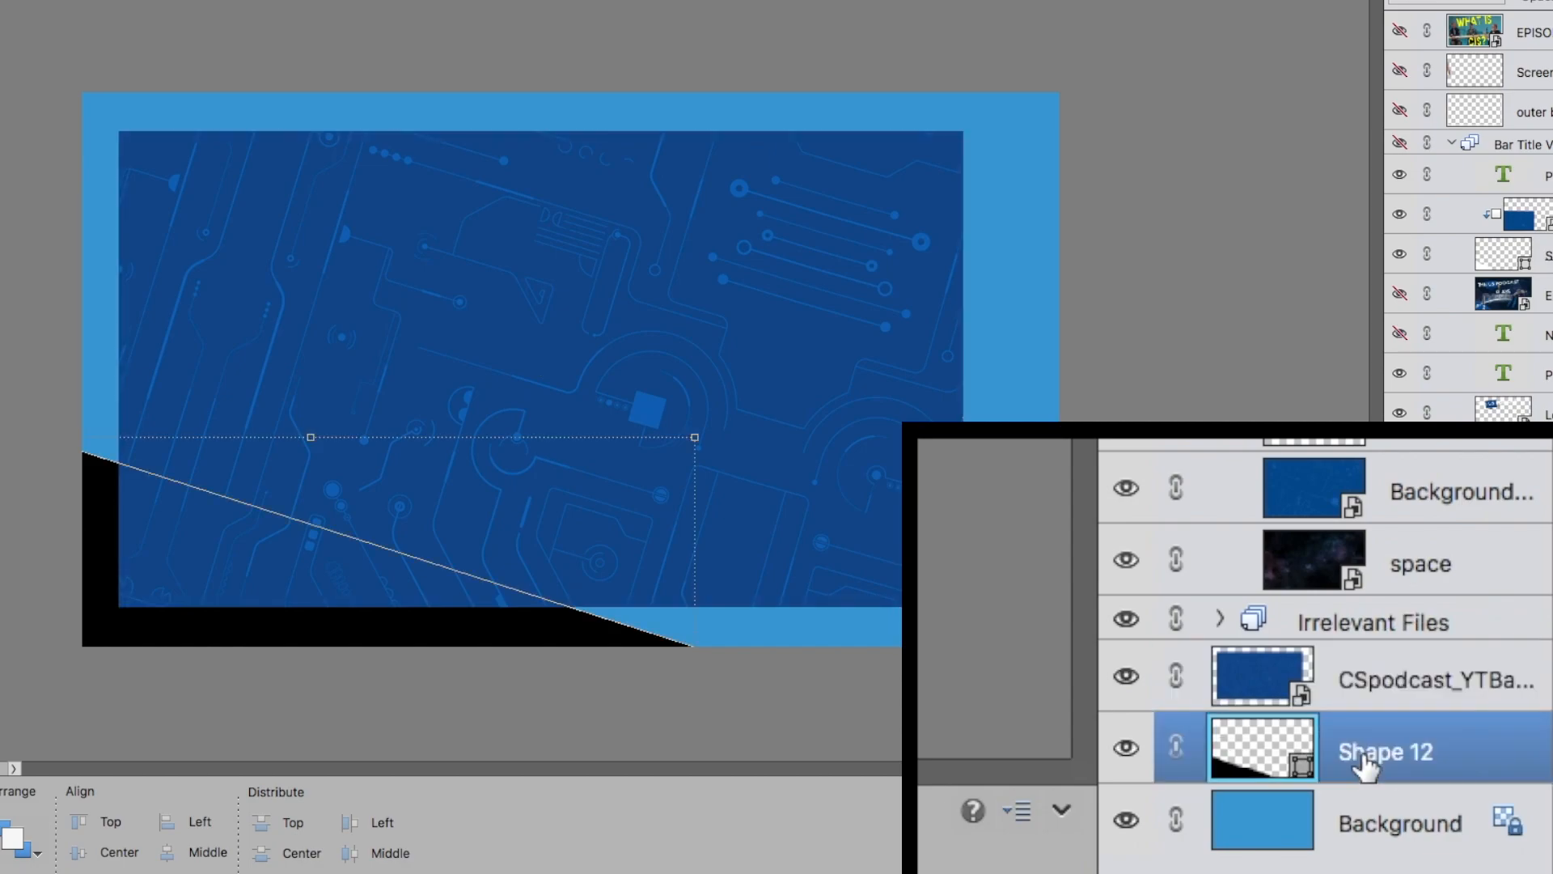
{"action": "left_click", "coordinate": [1387, 681]}
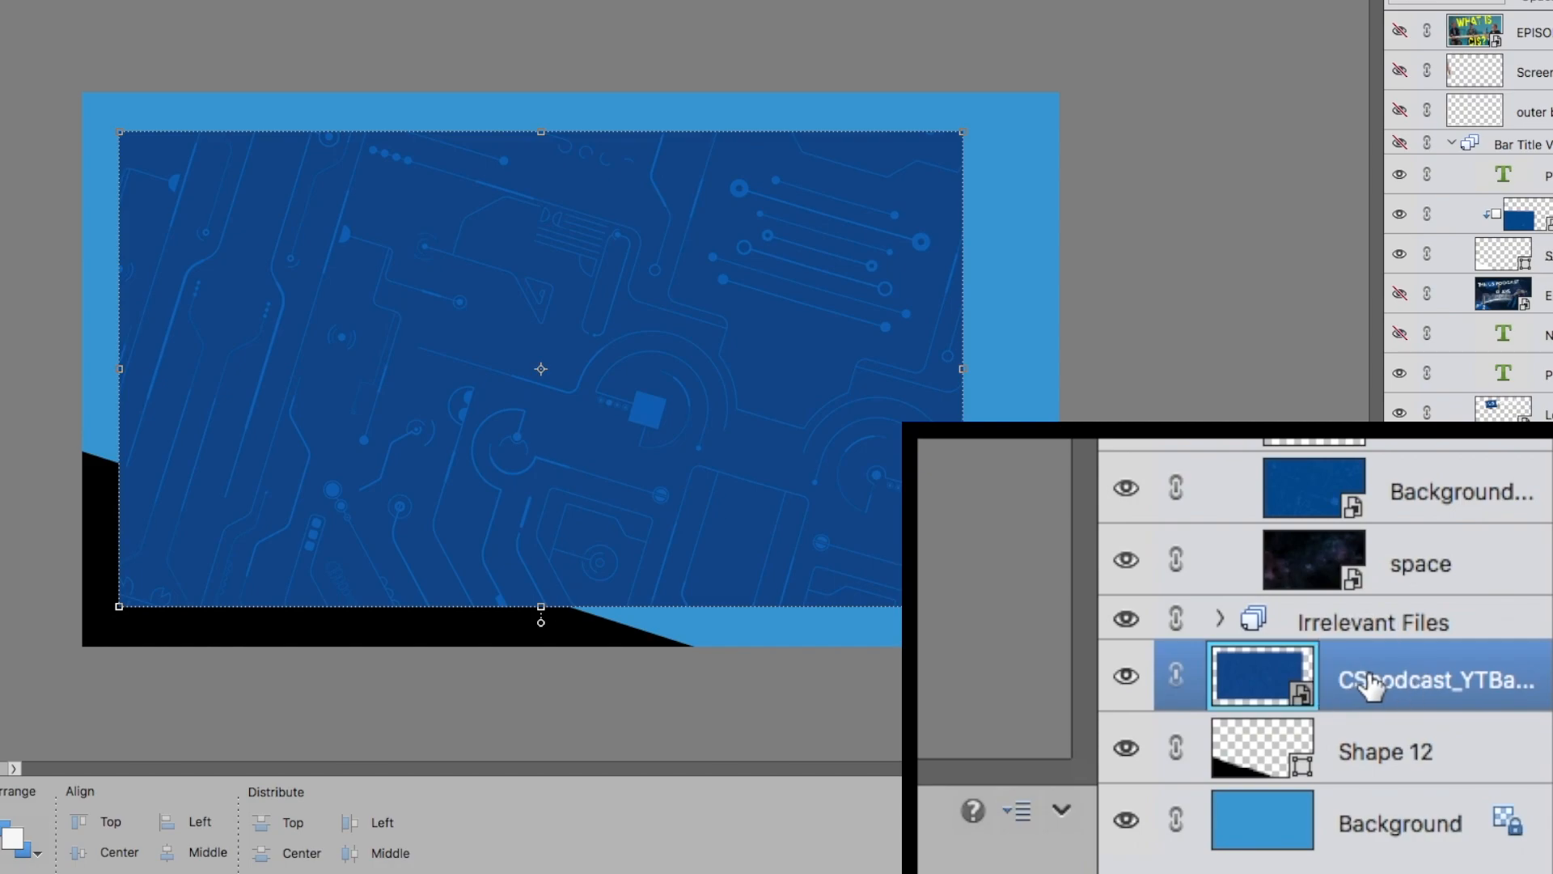
{"action": "mouse_move", "coordinate": [1372, 683]}
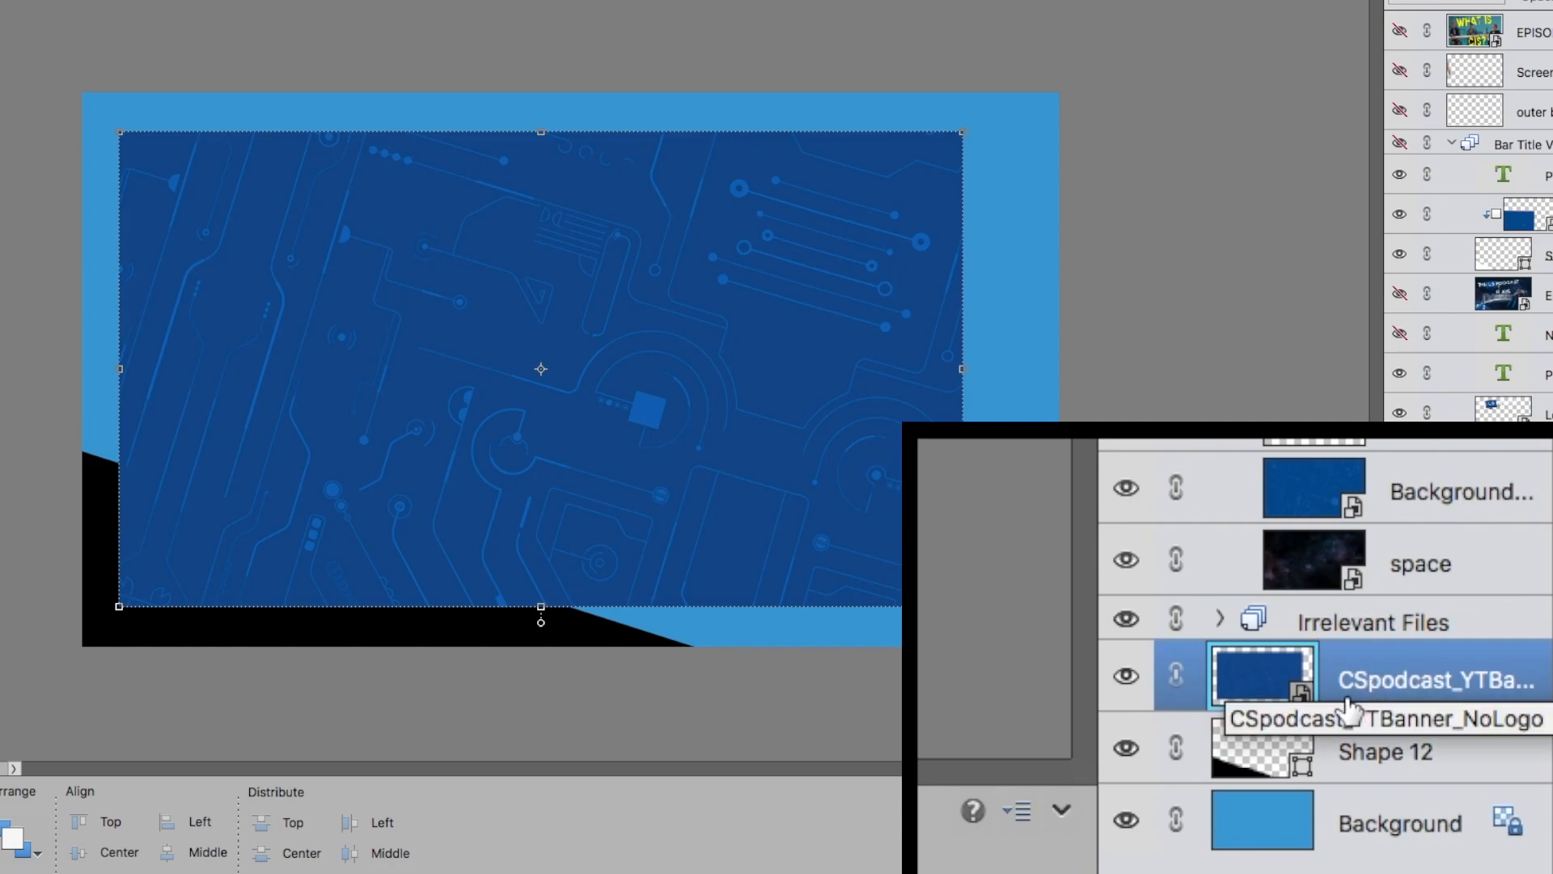
{"action": "mouse_move", "coordinate": [1275, 709]}
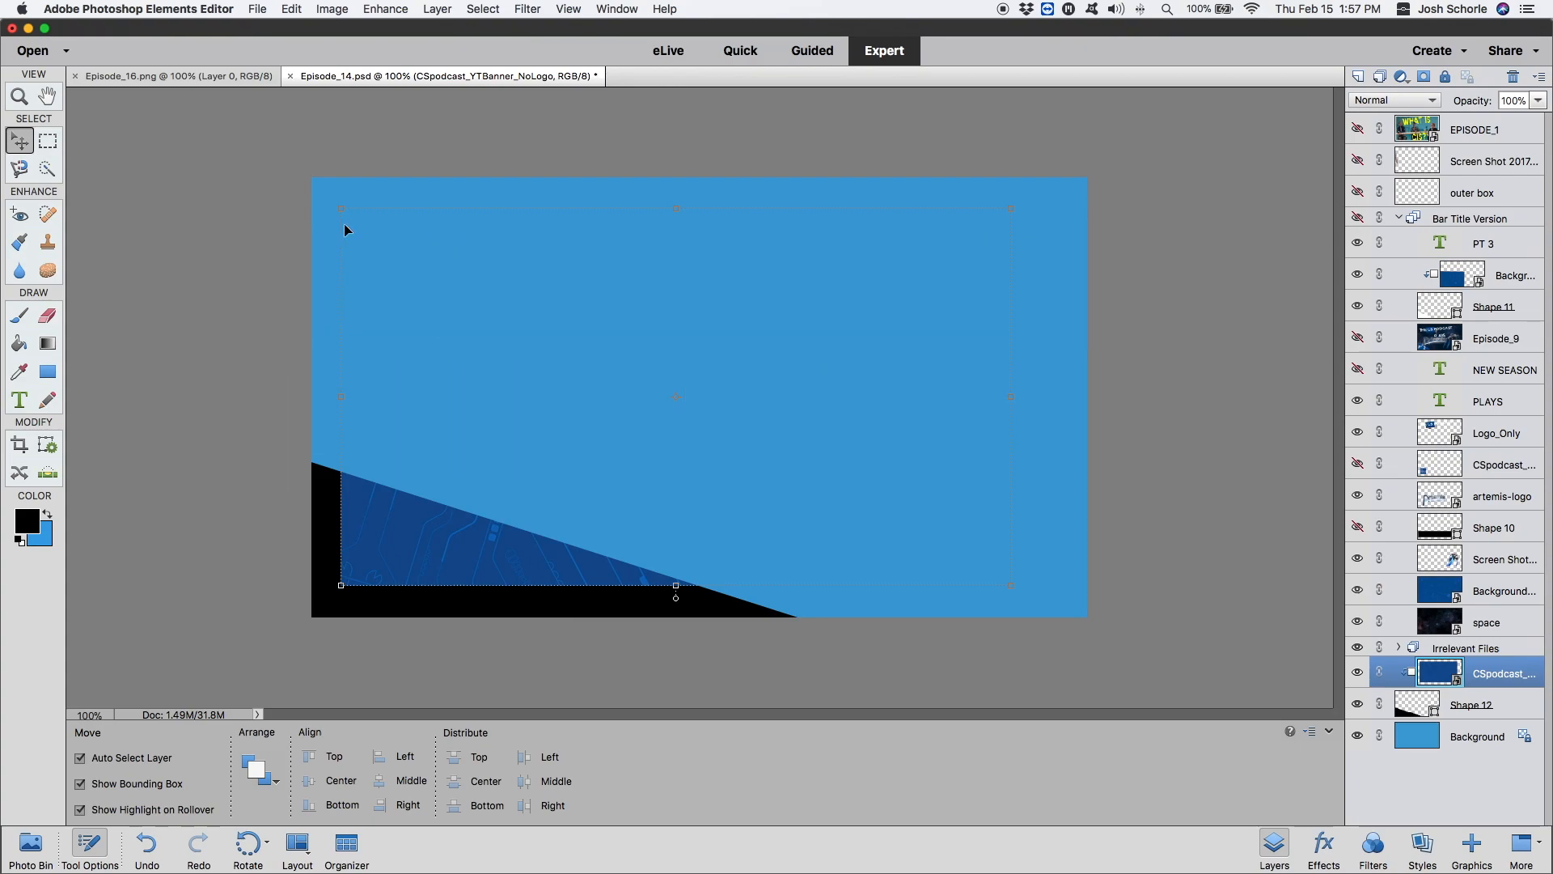
{"action": "mouse_move", "coordinate": [439, 538]}
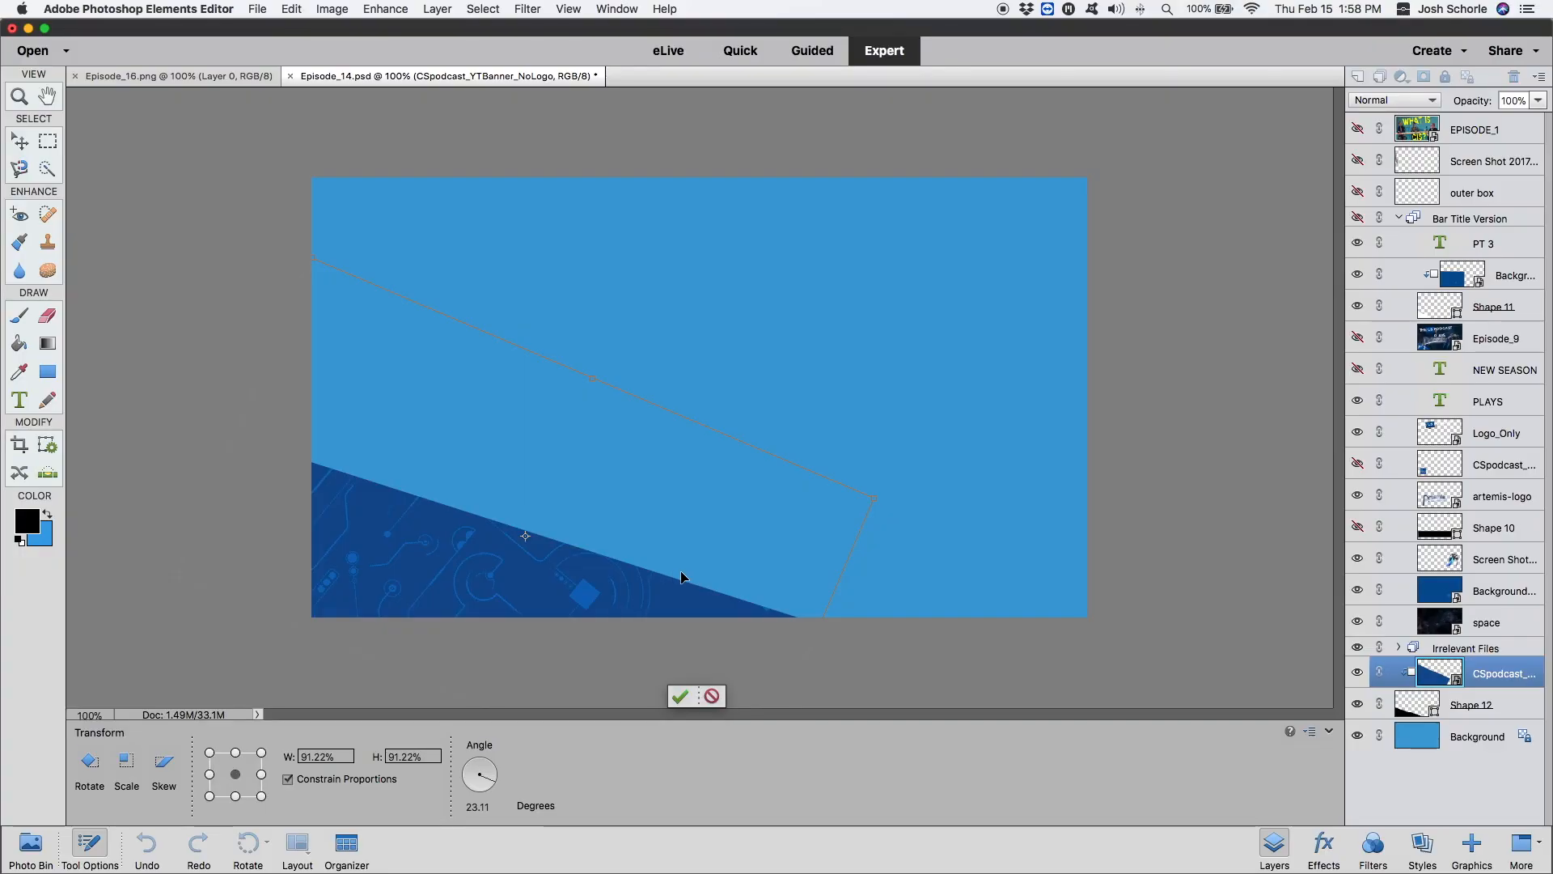
{"action": "mouse_move", "coordinate": [583, 592]}
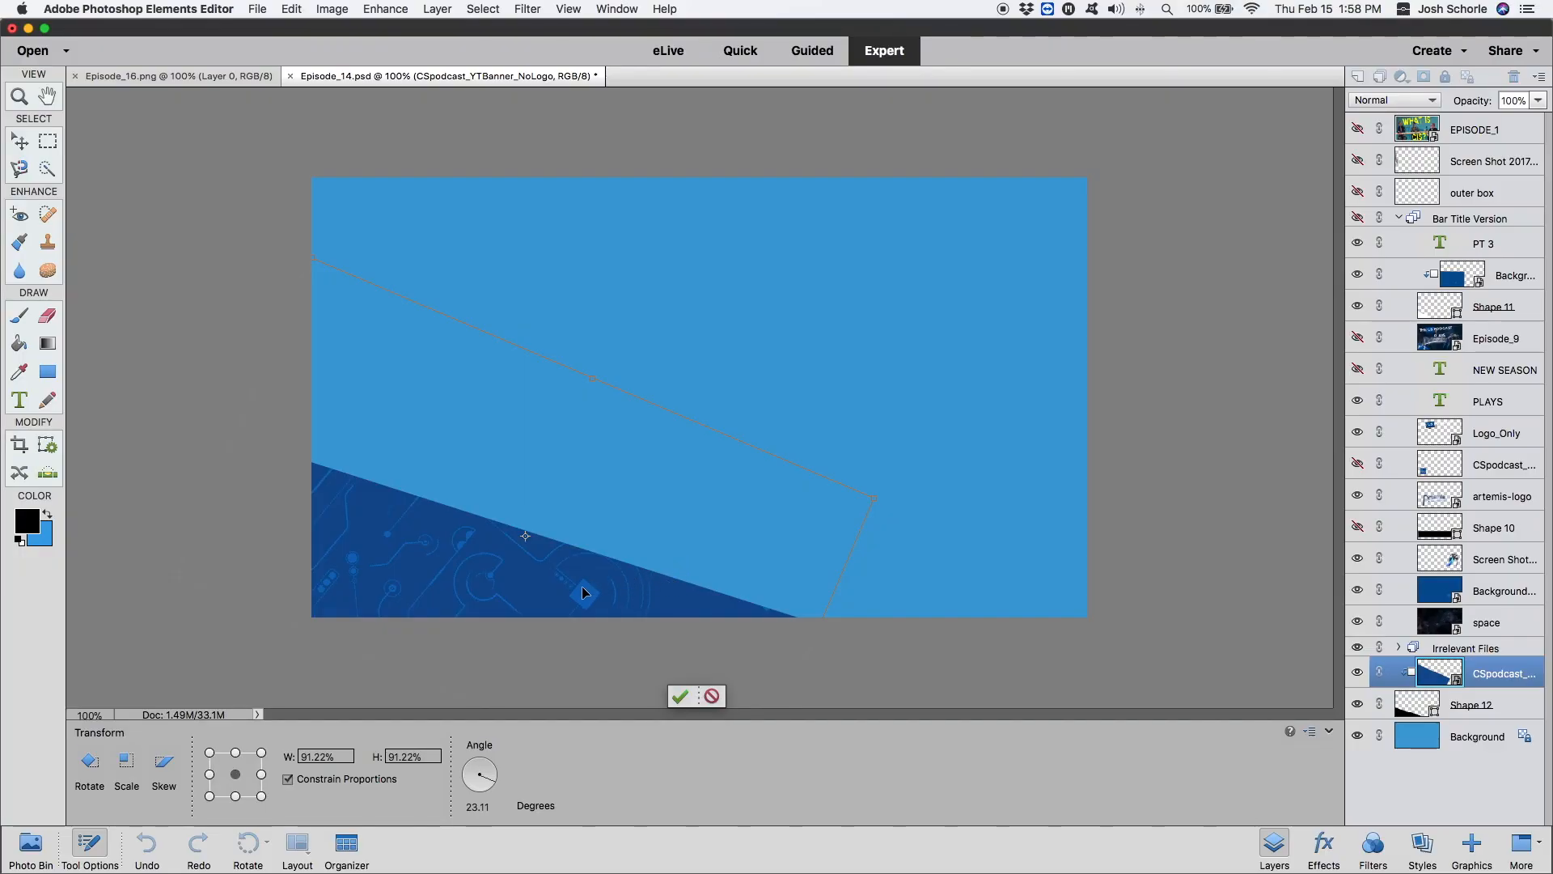
Commit the circuit image rotated about 23° and scaled to about 91%, then deselect it
{"action": "left_click", "coordinate": [680, 696]}
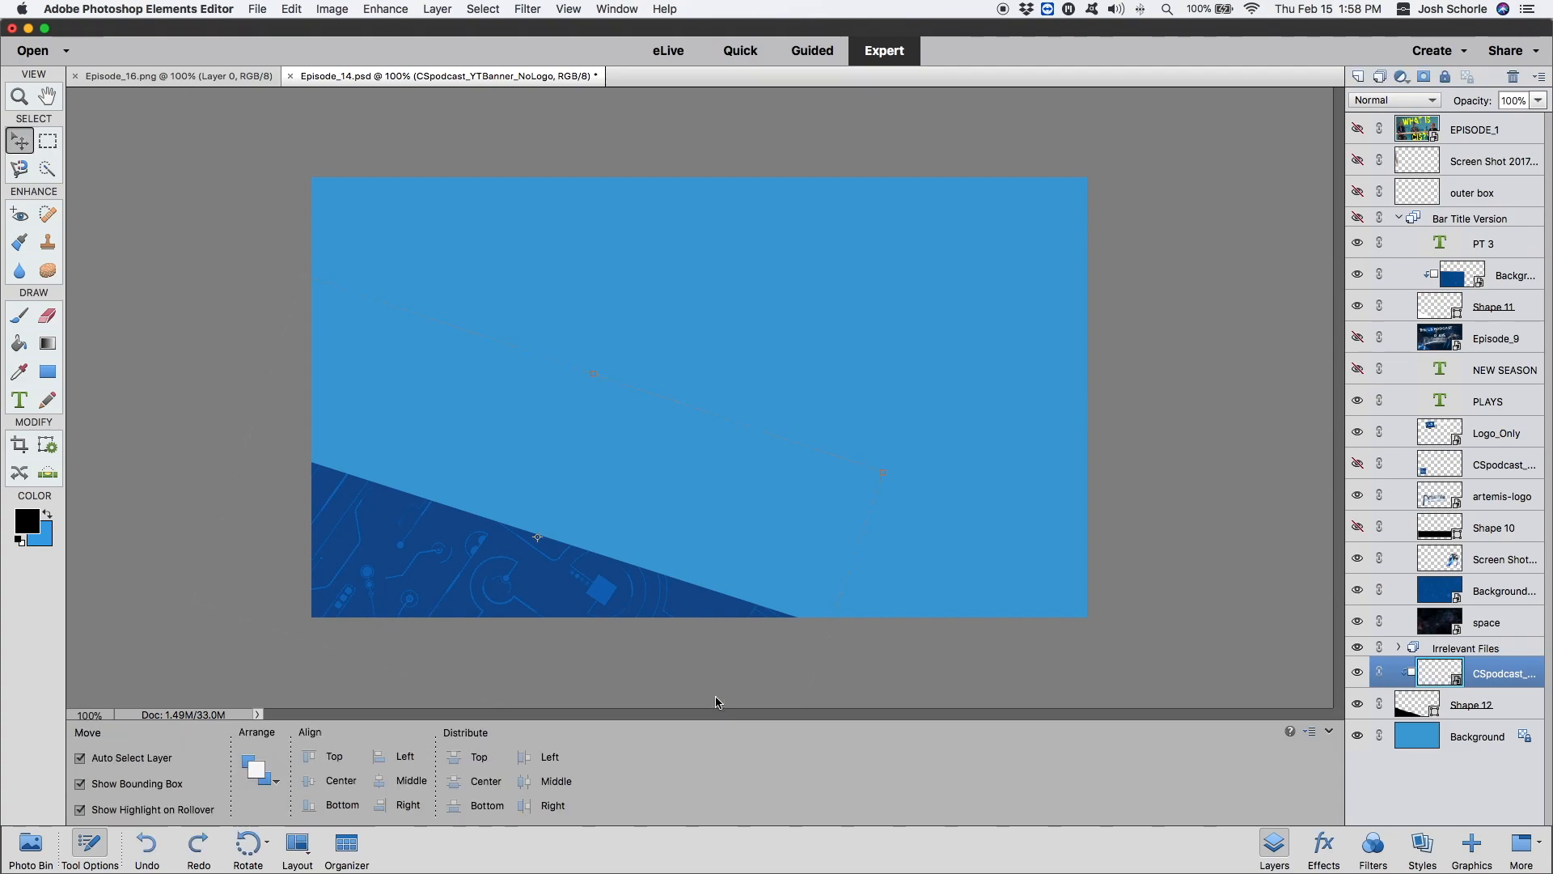
{"action": "left_click", "coordinate": [1477, 736]}
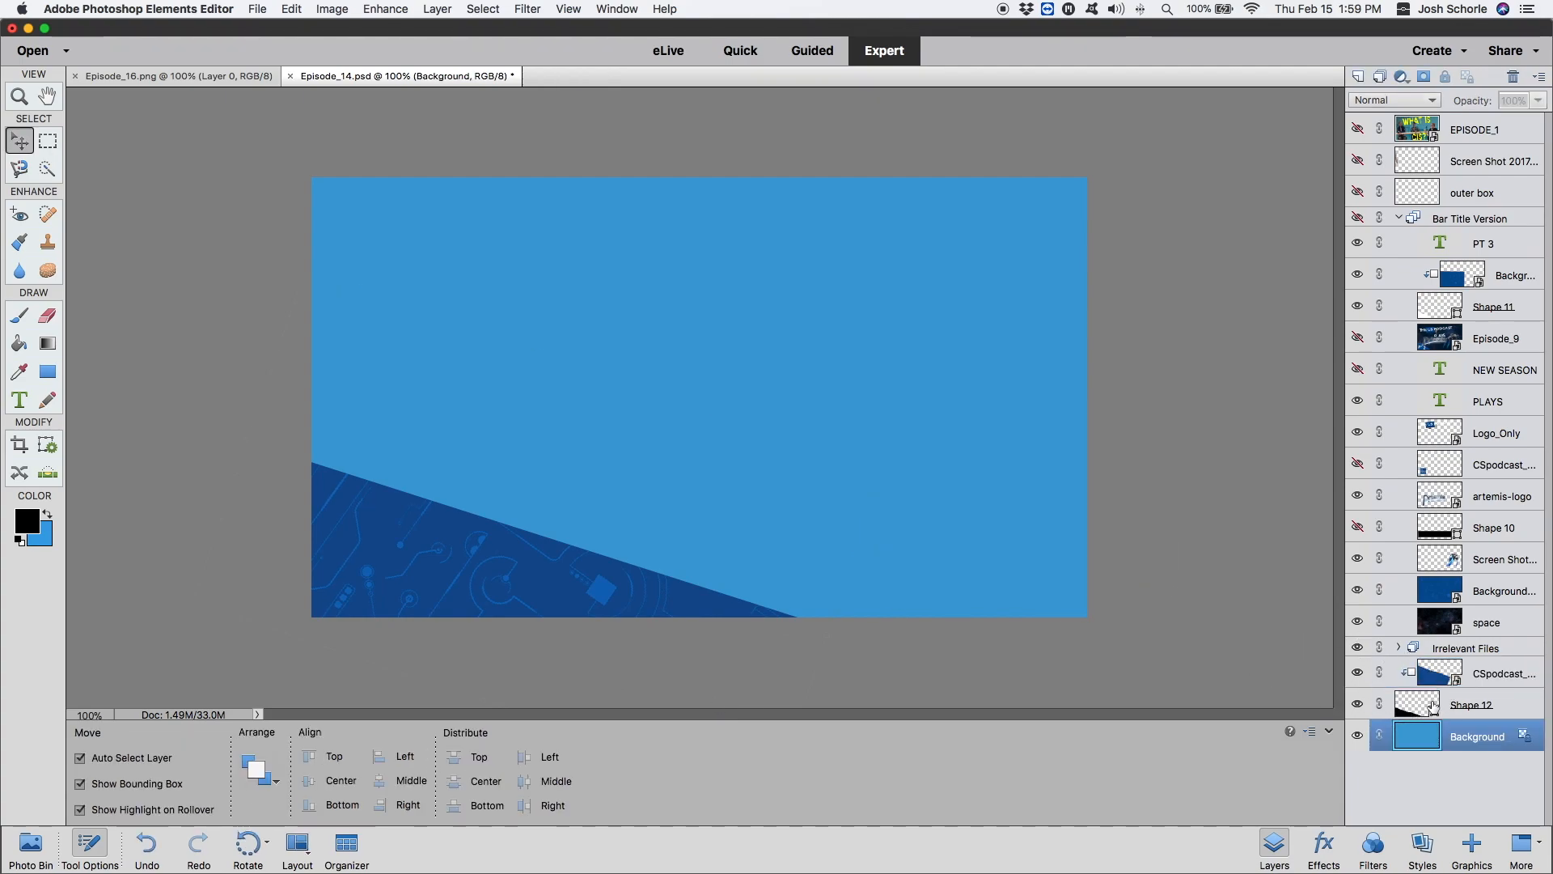
Reposition the black wedge (Shape 12) alongside the circuit image and commit it
{"action": "left_click", "coordinate": [1471, 705]}
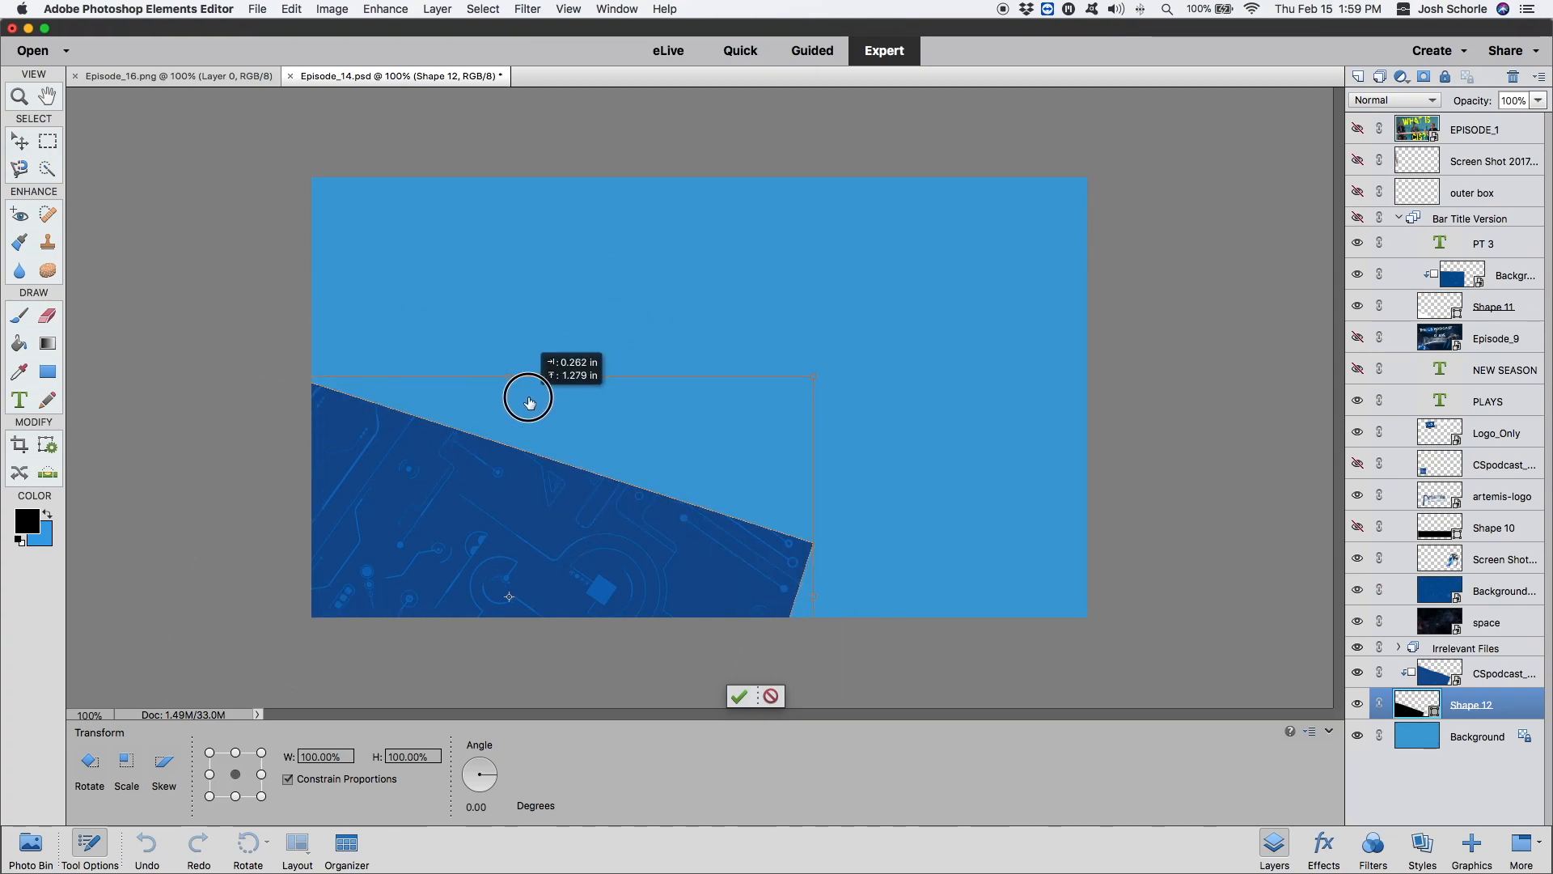
{"action": "left_click", "coordinate": [737, 697]}
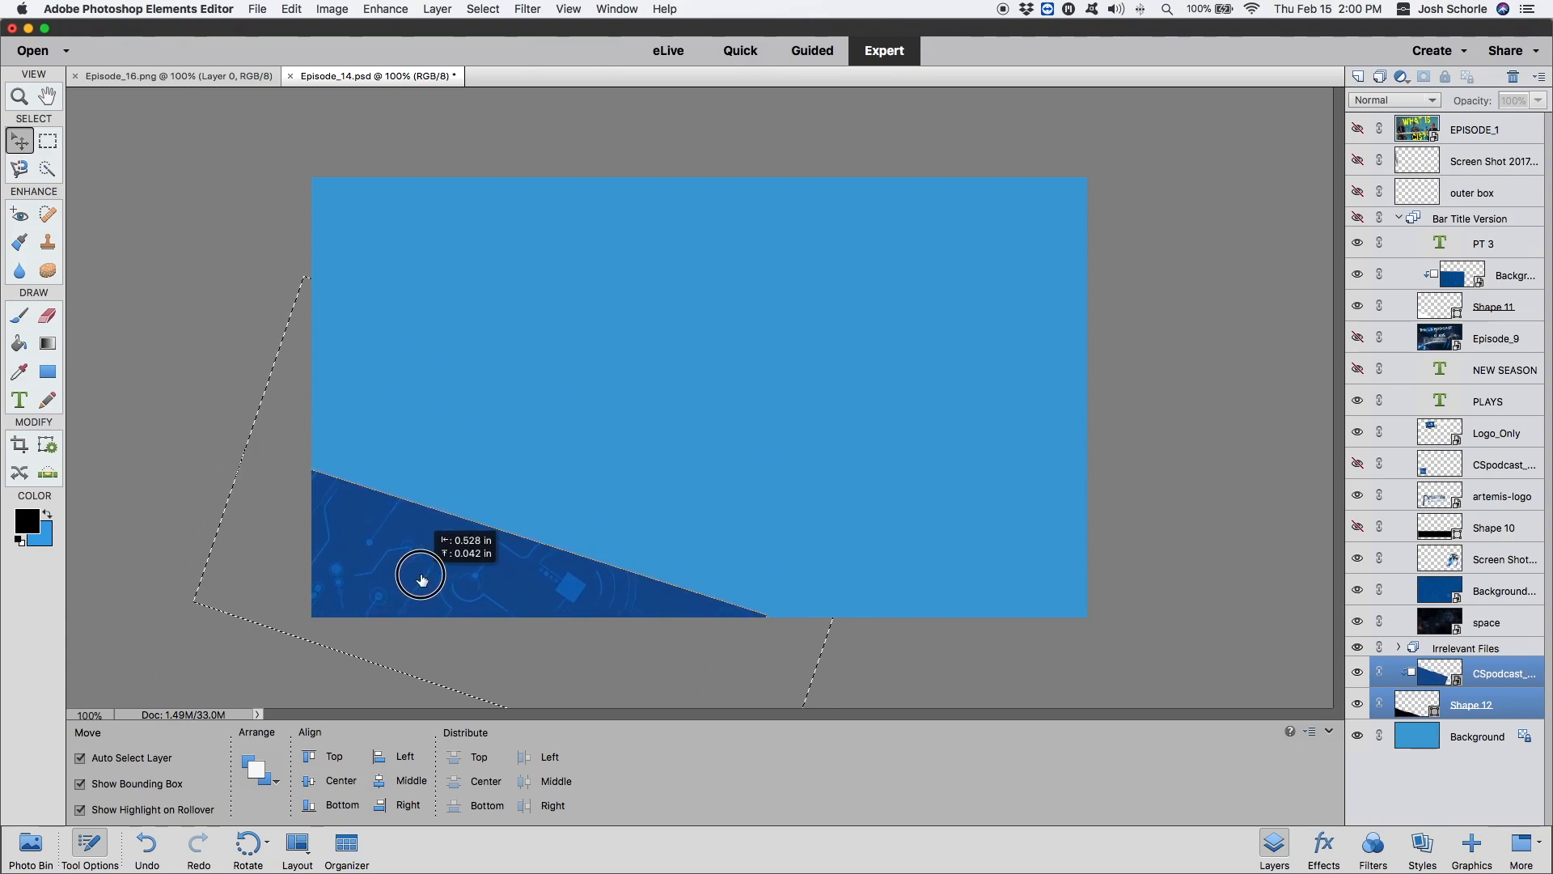
{"action": "left_click", "coordinate": [1477, 736]}
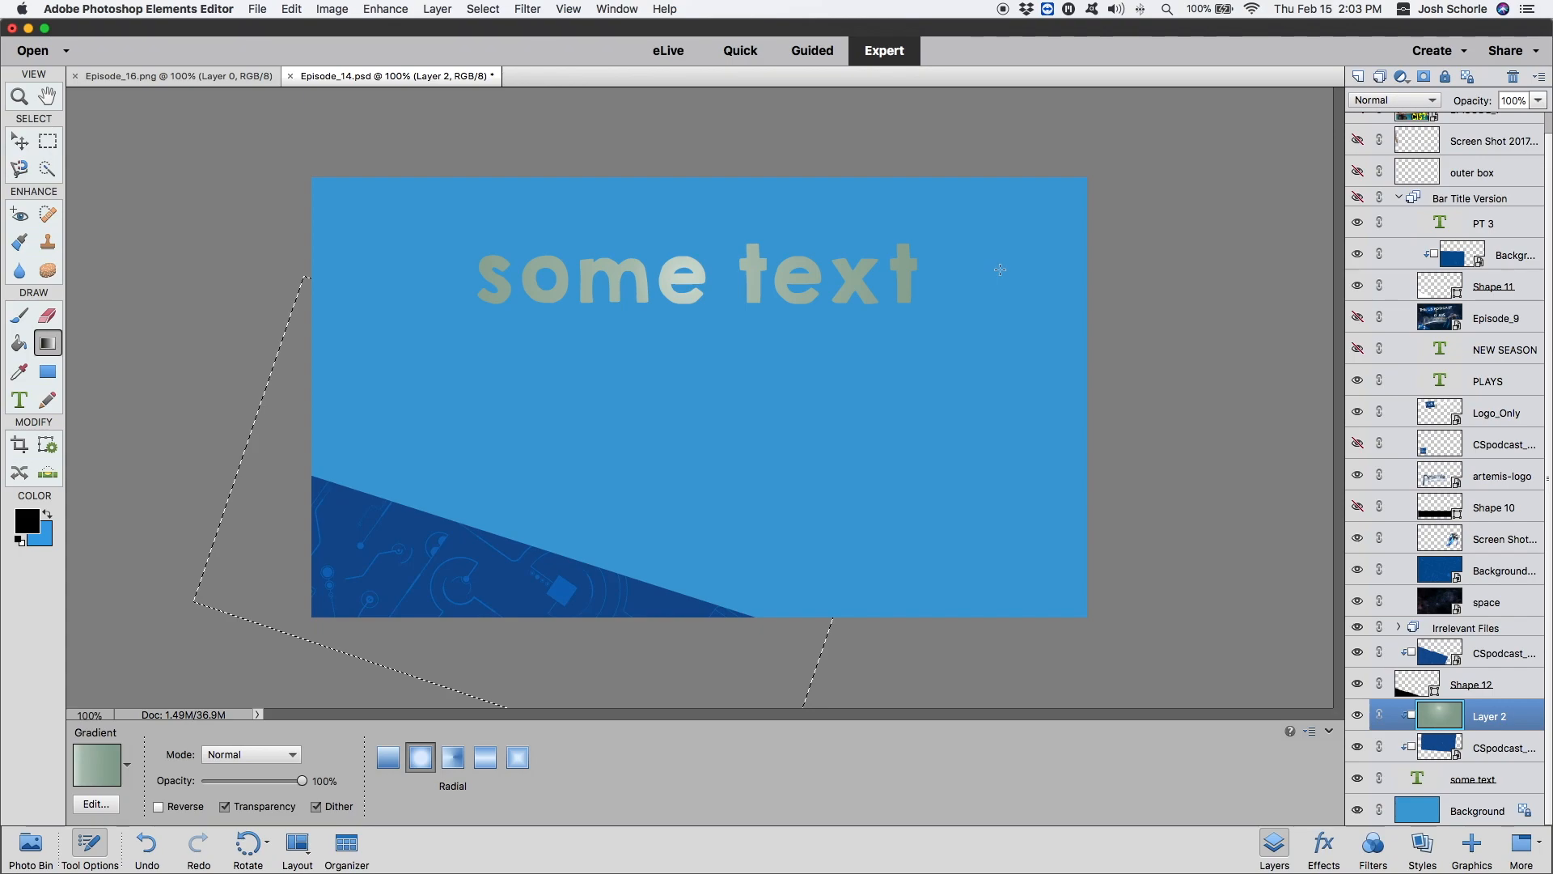
{"action": "mouse_move", "coordinate": [396, 292]}
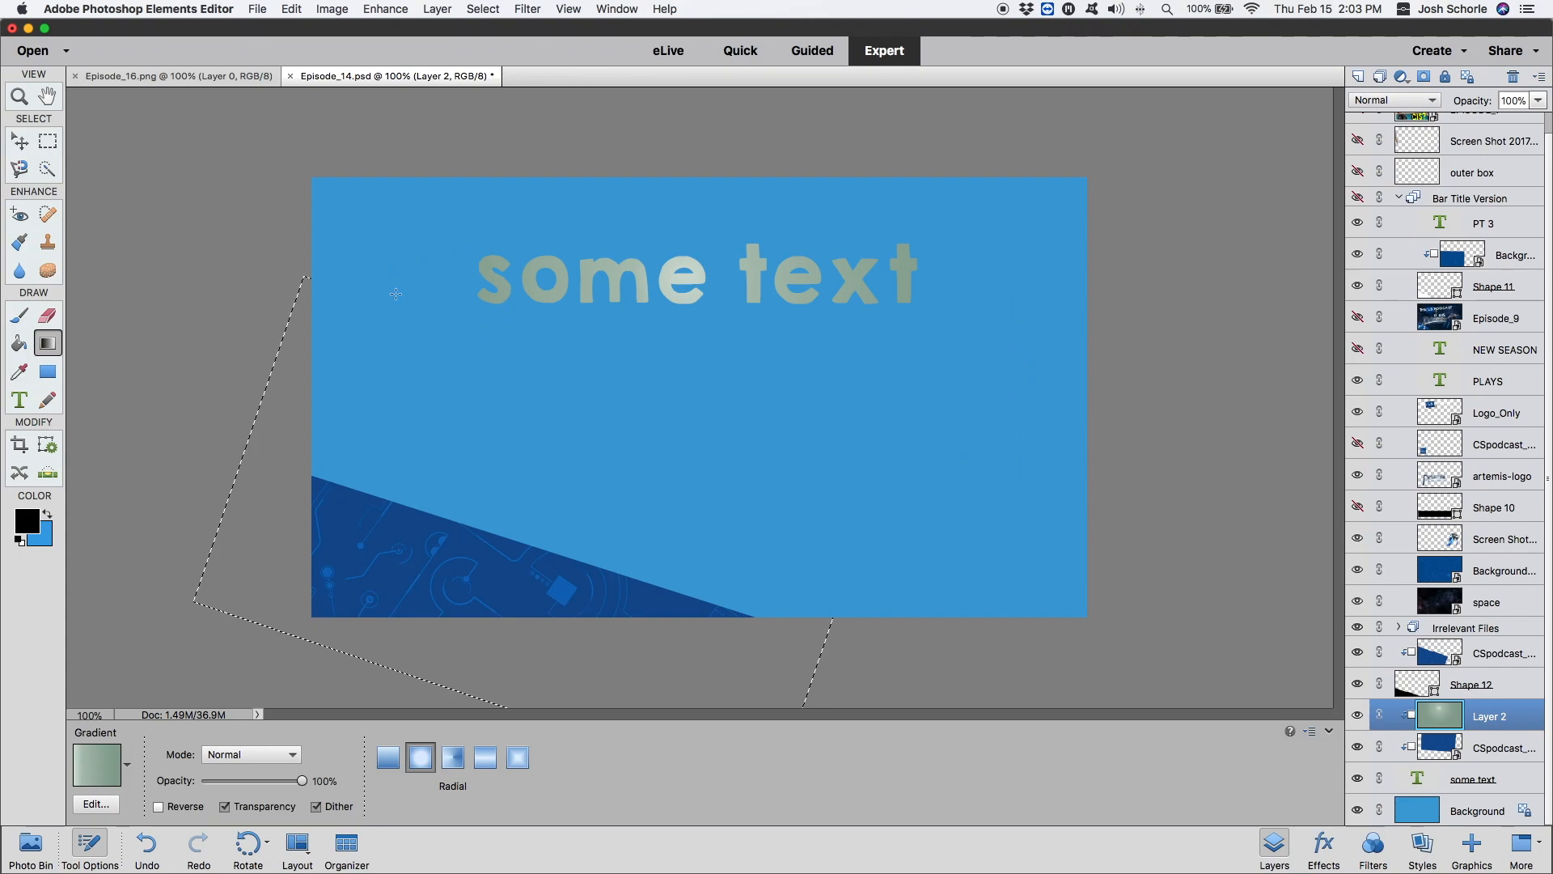